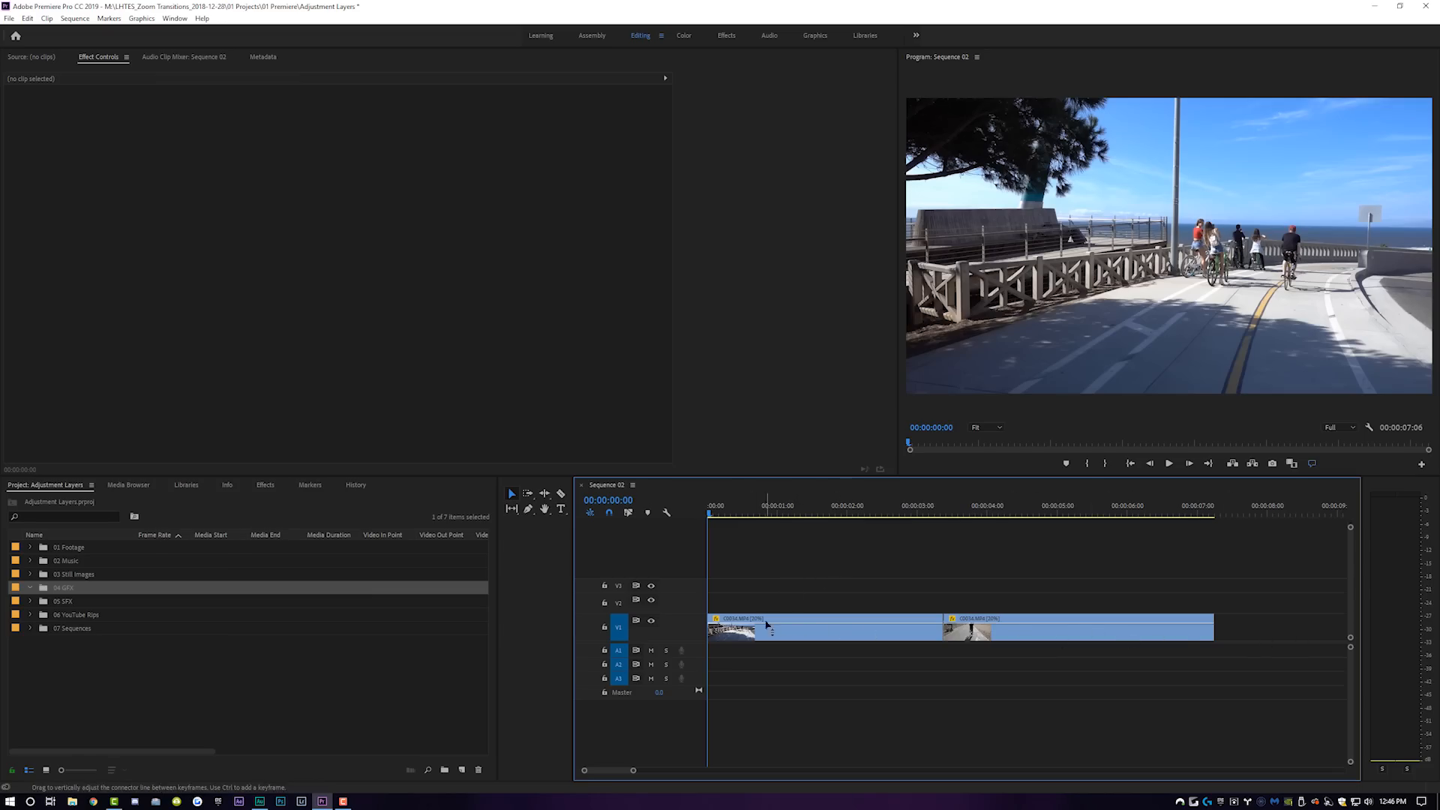
pyautogui.moveTo(740, 606)
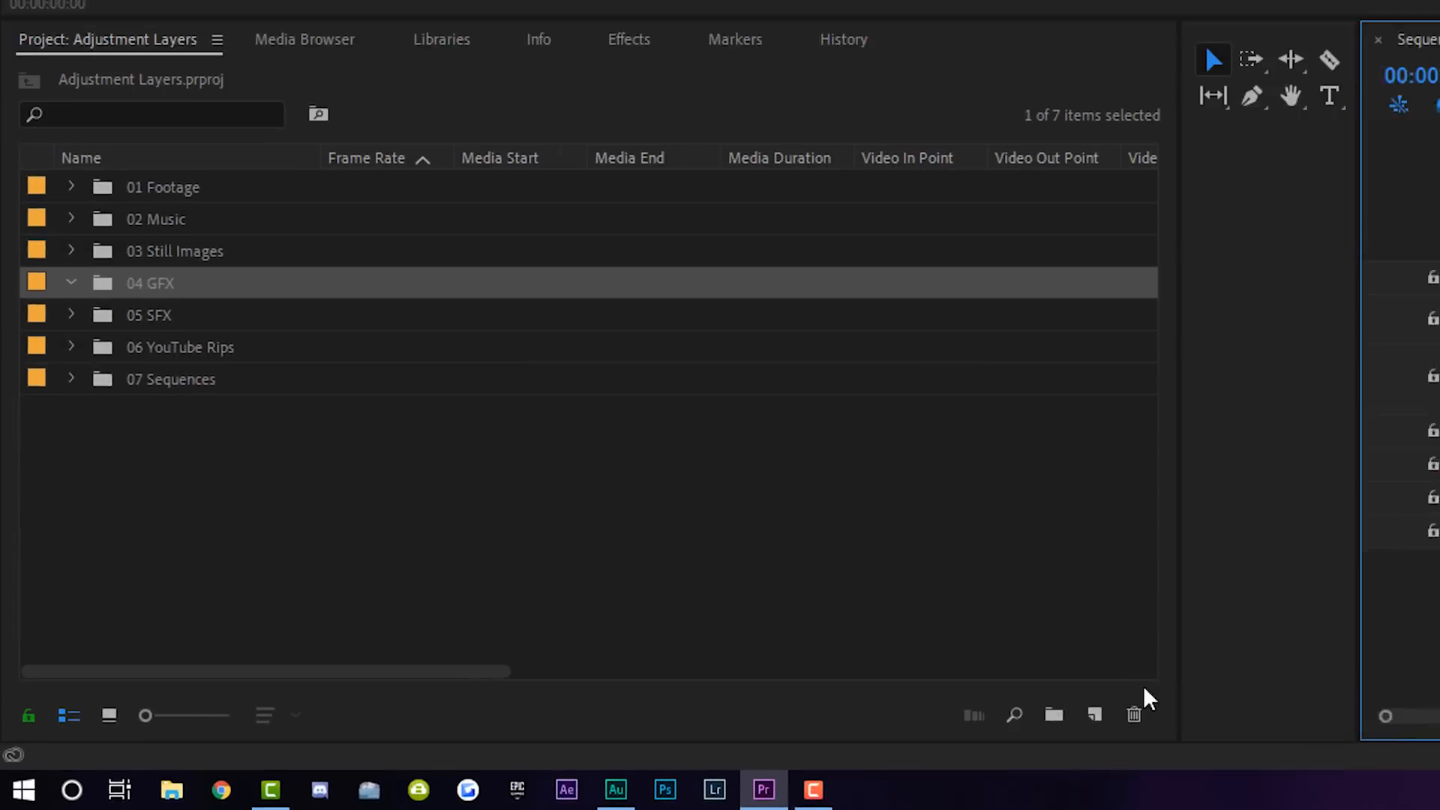
# - Create a new Adjustment Layer from the New Item menu, accepting its default settings
pyautogui.click(1094, 715)
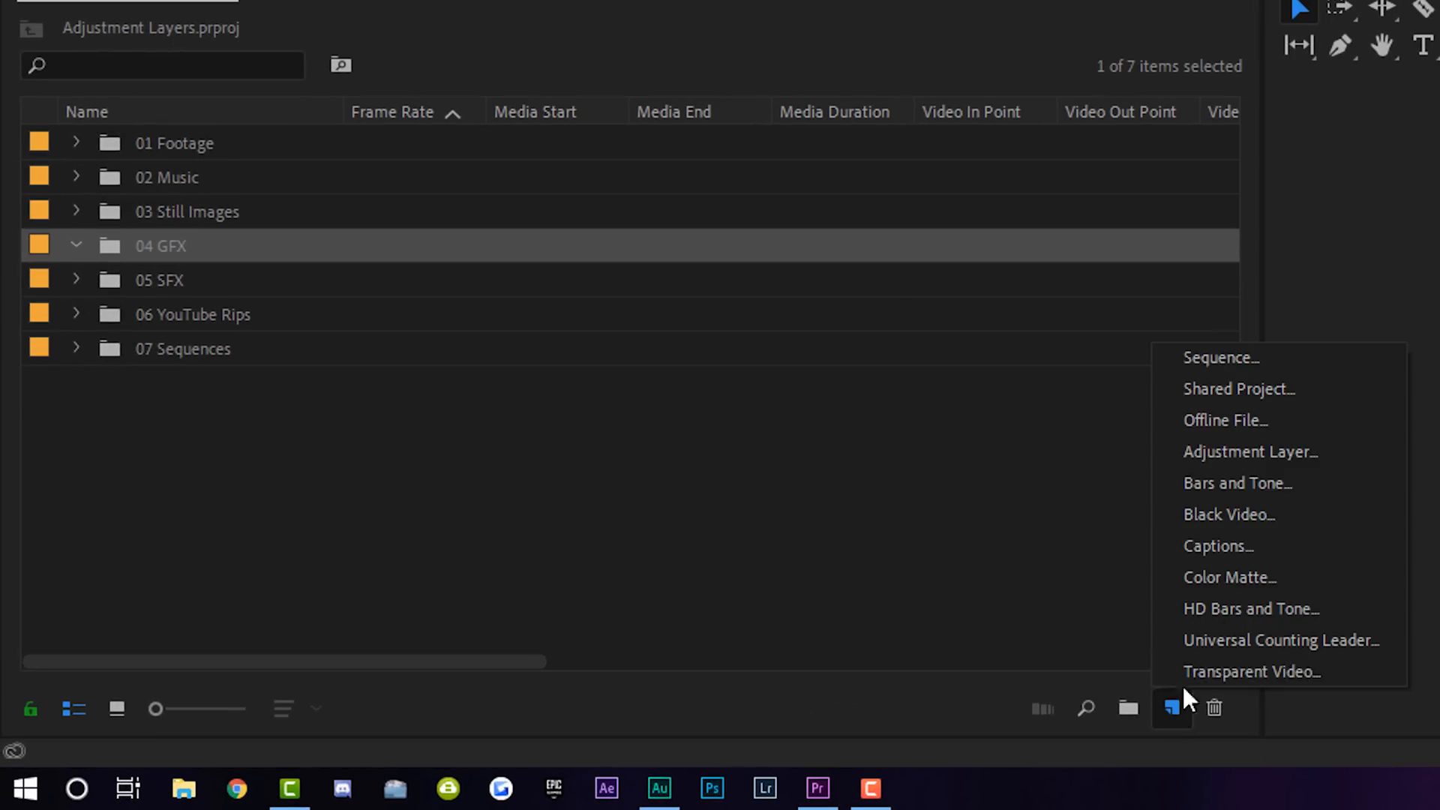
pyautogui.click(1249, 450)
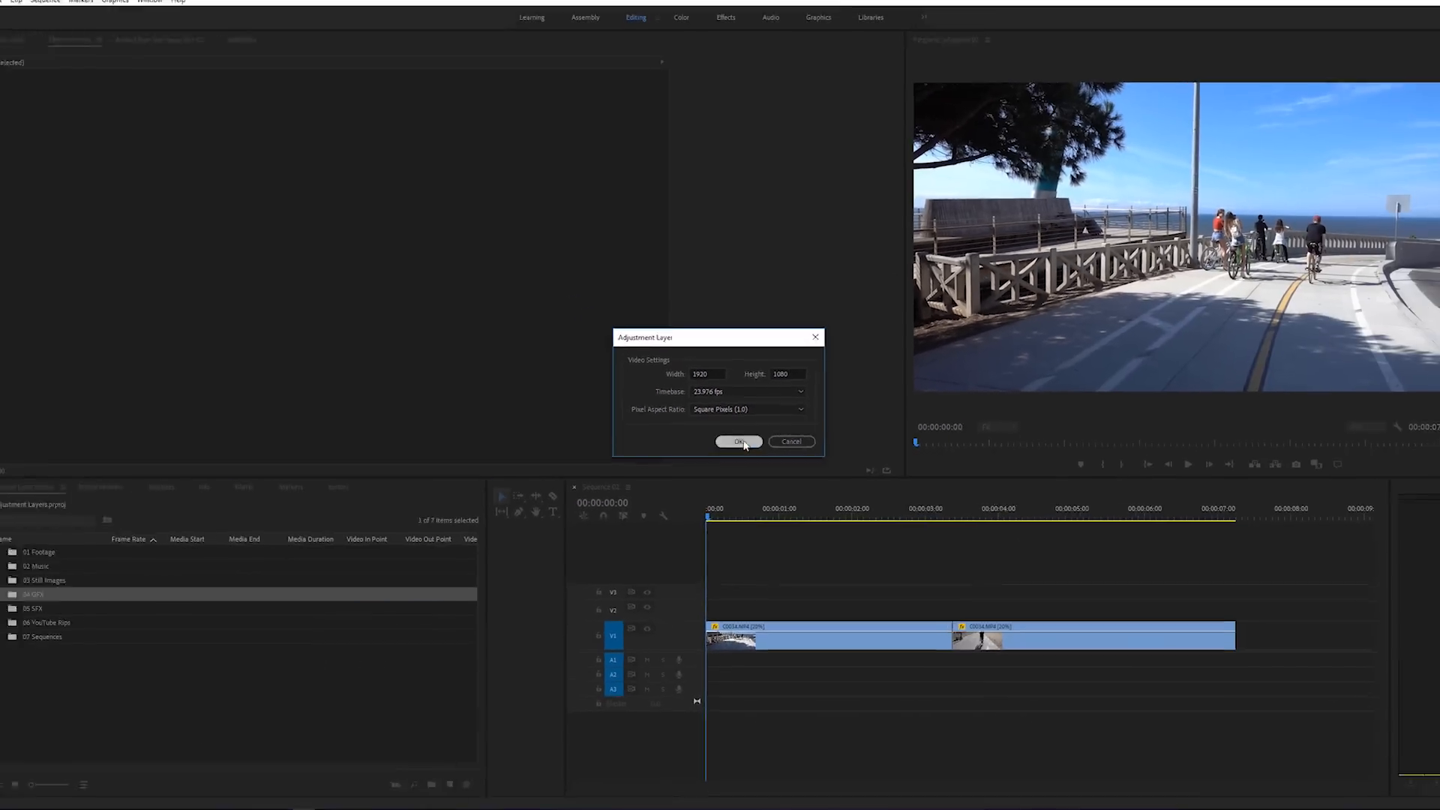
pyautogui.click(739, 442)
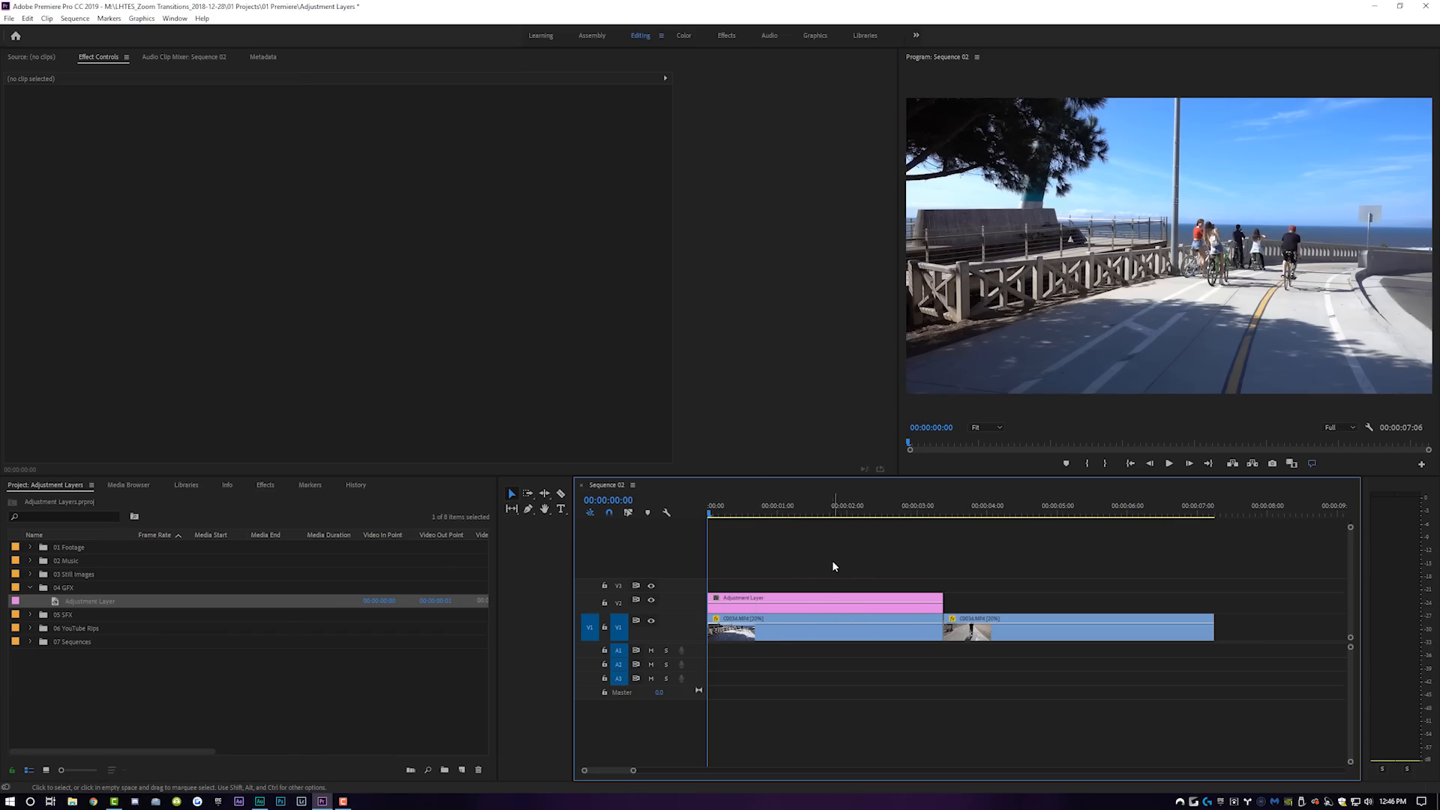
pyautogui.moveTo(766, 606)
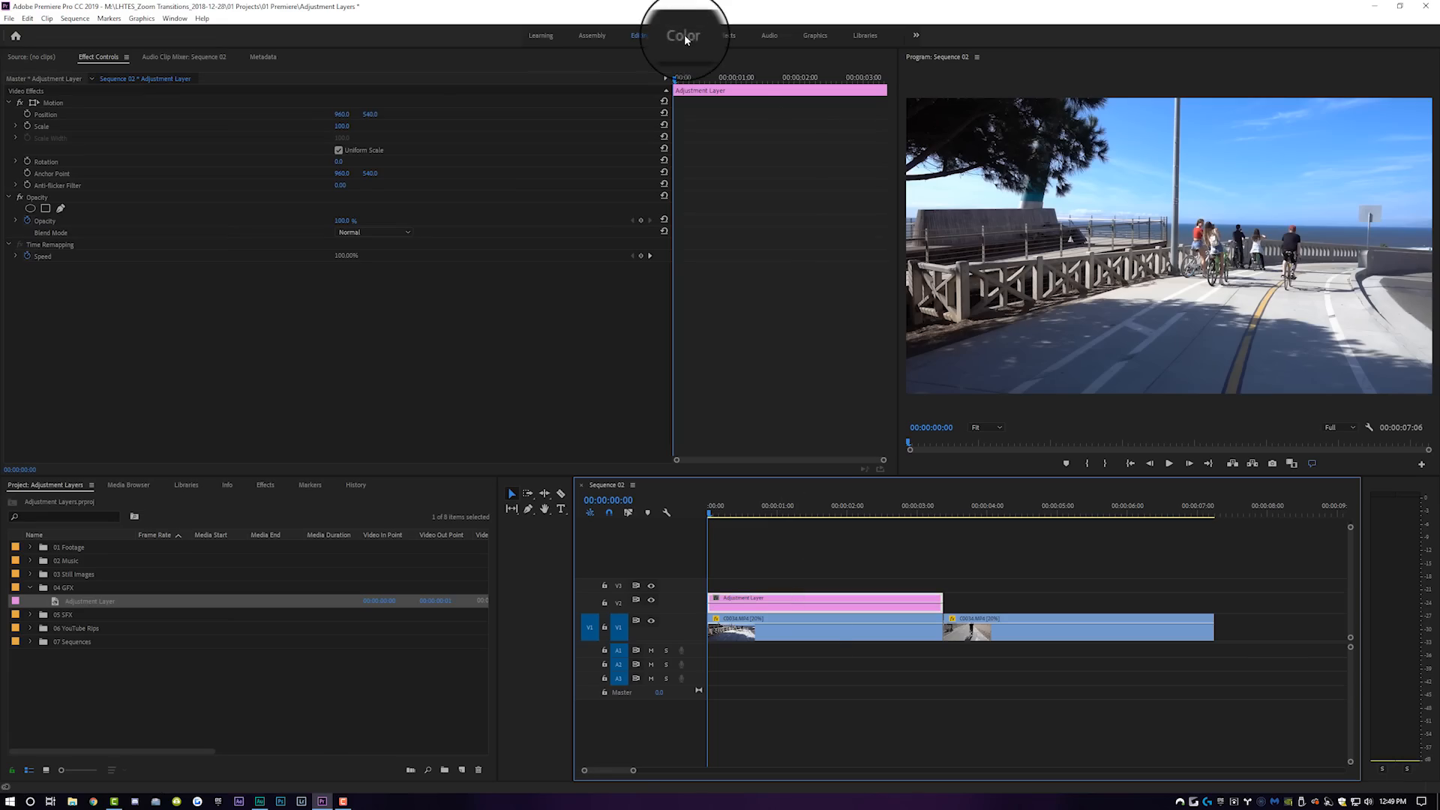
# - Switch to the Color workspace and apply a Lumetri Color grade to the adjustment layer
pyautogui.click(683, 35)
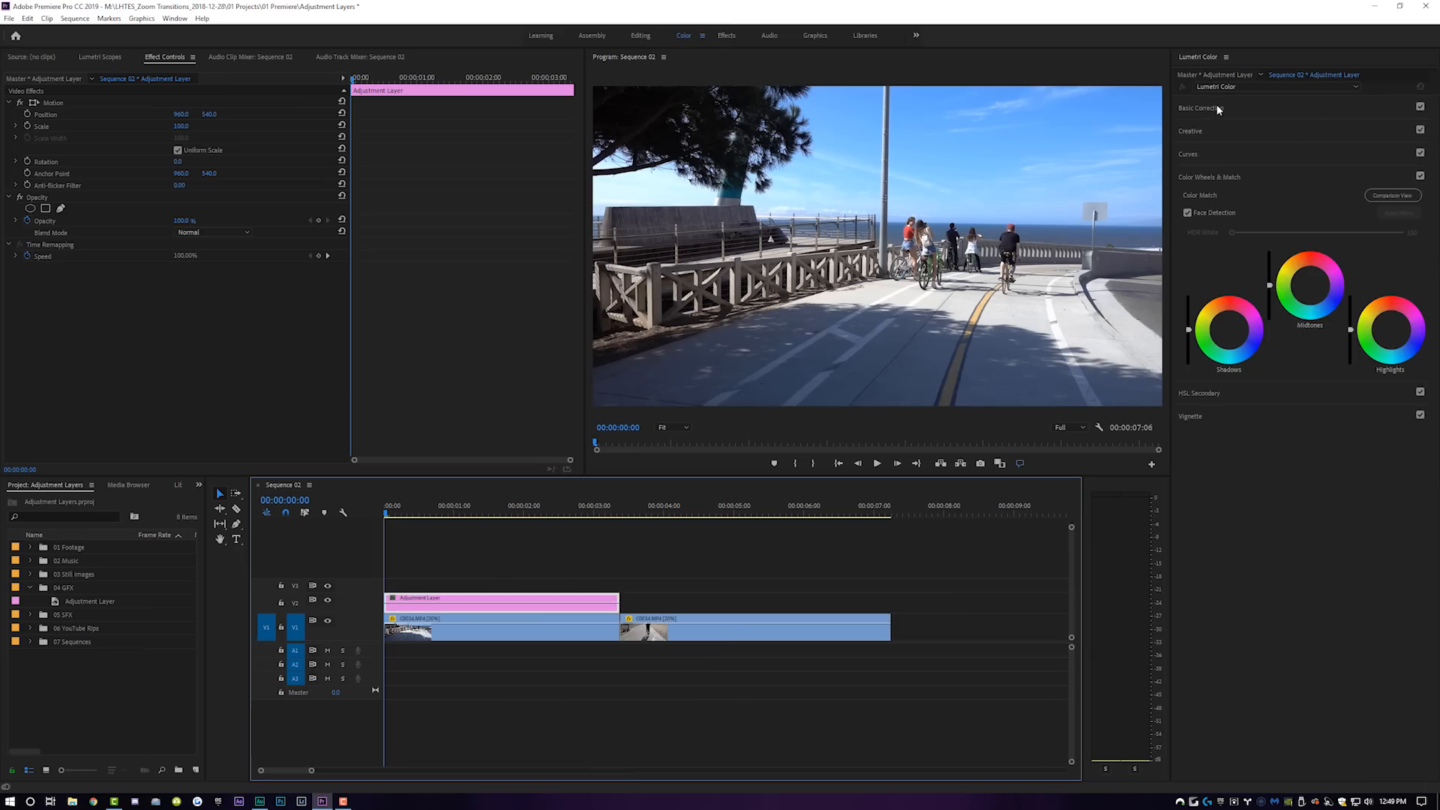
pyautogui.click(1200, 107)
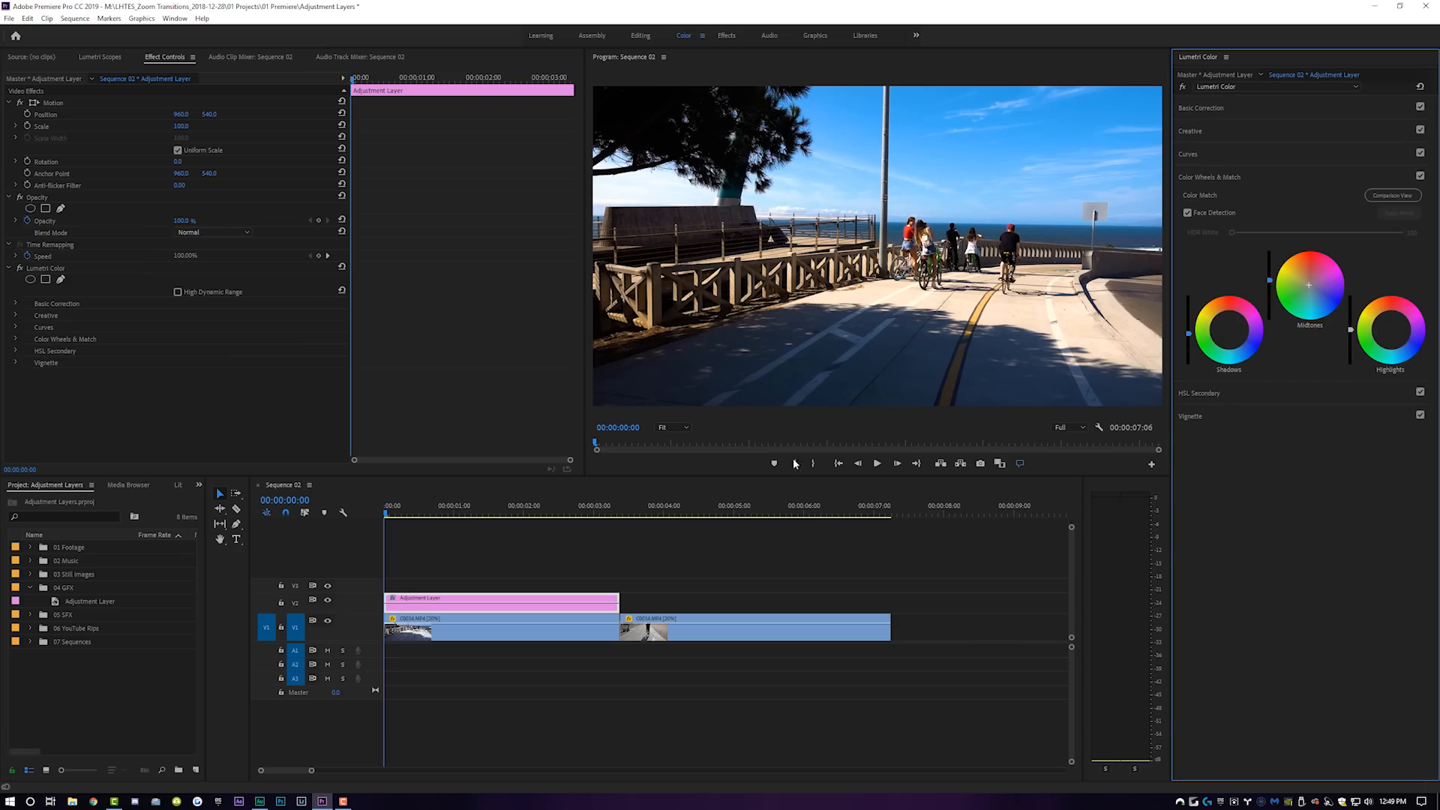
pyautogui.click(467, 602)
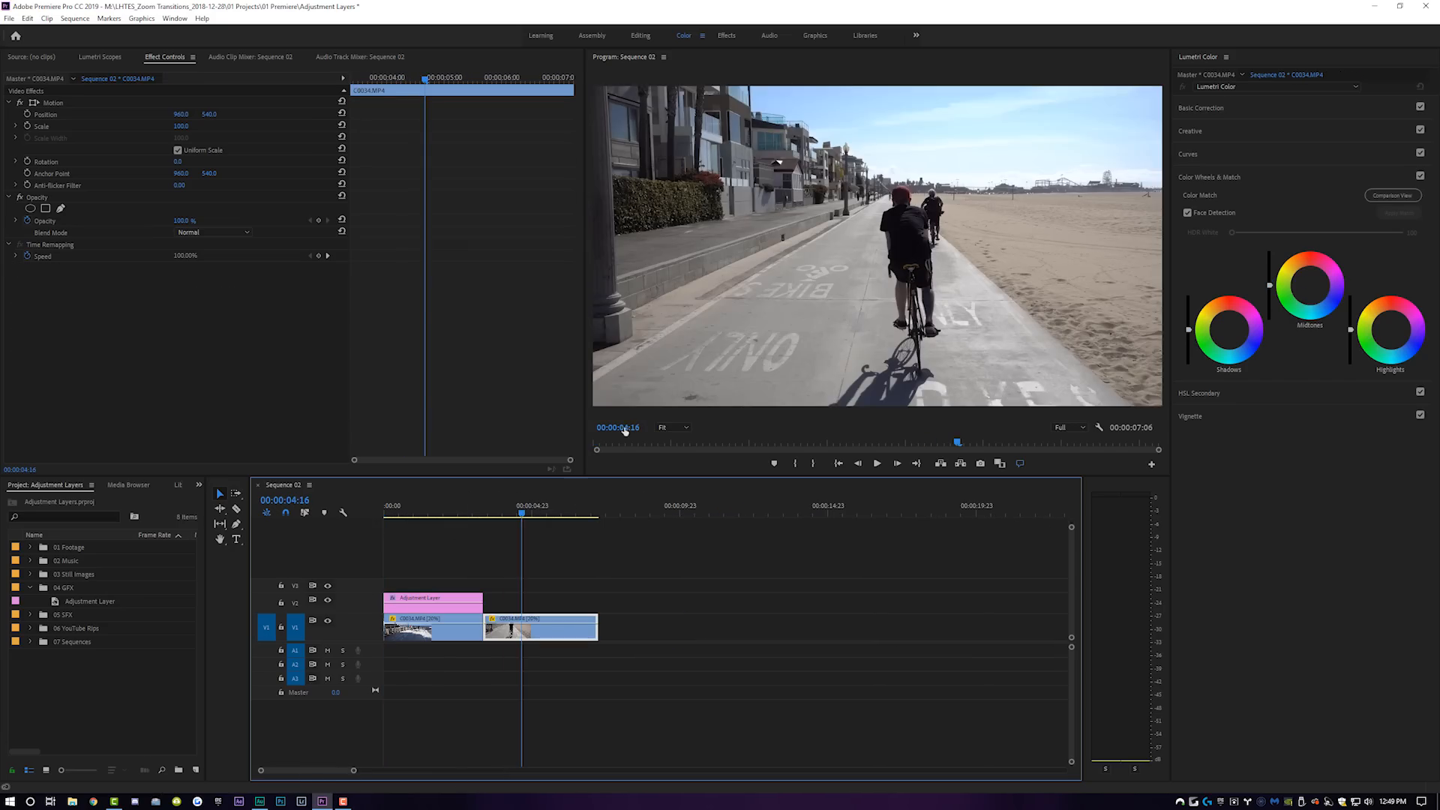
# - Stretch the V2 adjustment layer past the end of the second beach clip
pyautogui.moveTo(432, 598); pyautogui.dragTo(549, 586)
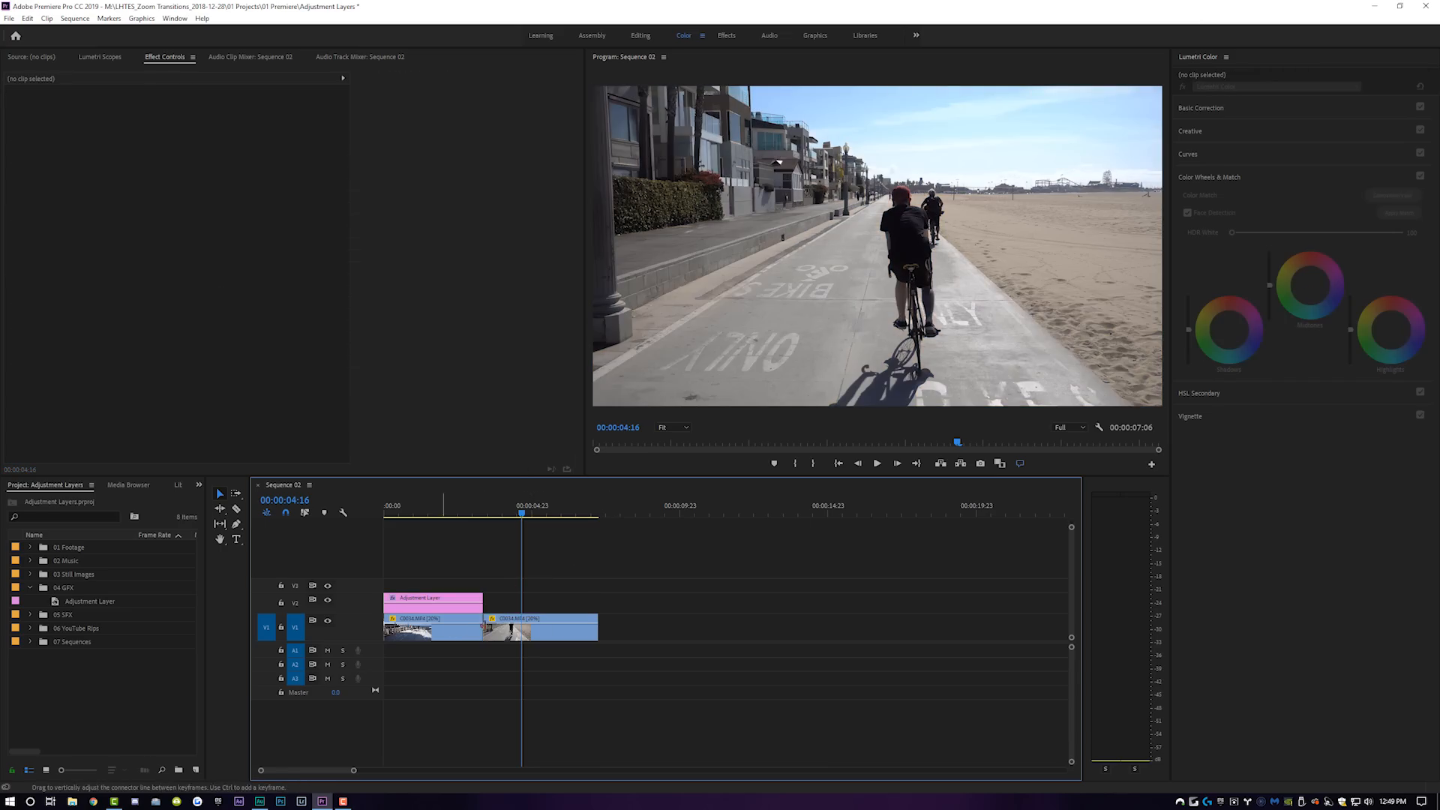
pyautogui.moveTo(480, 602); pyautogui.dragTo(704, 602)
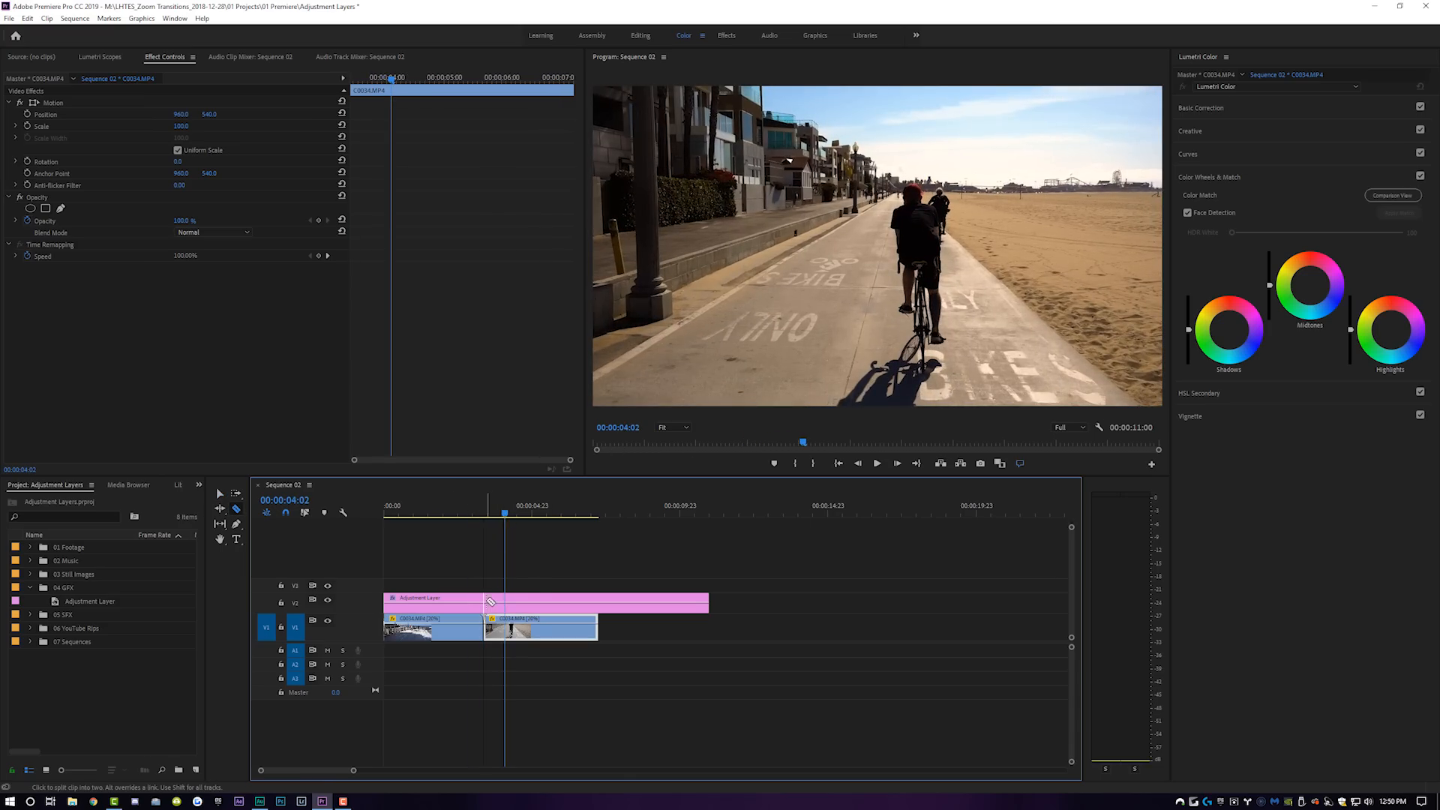
# - Razor the adjustment layer at the edit point and select its right-hand piece
pyautogui.click(597, 602)
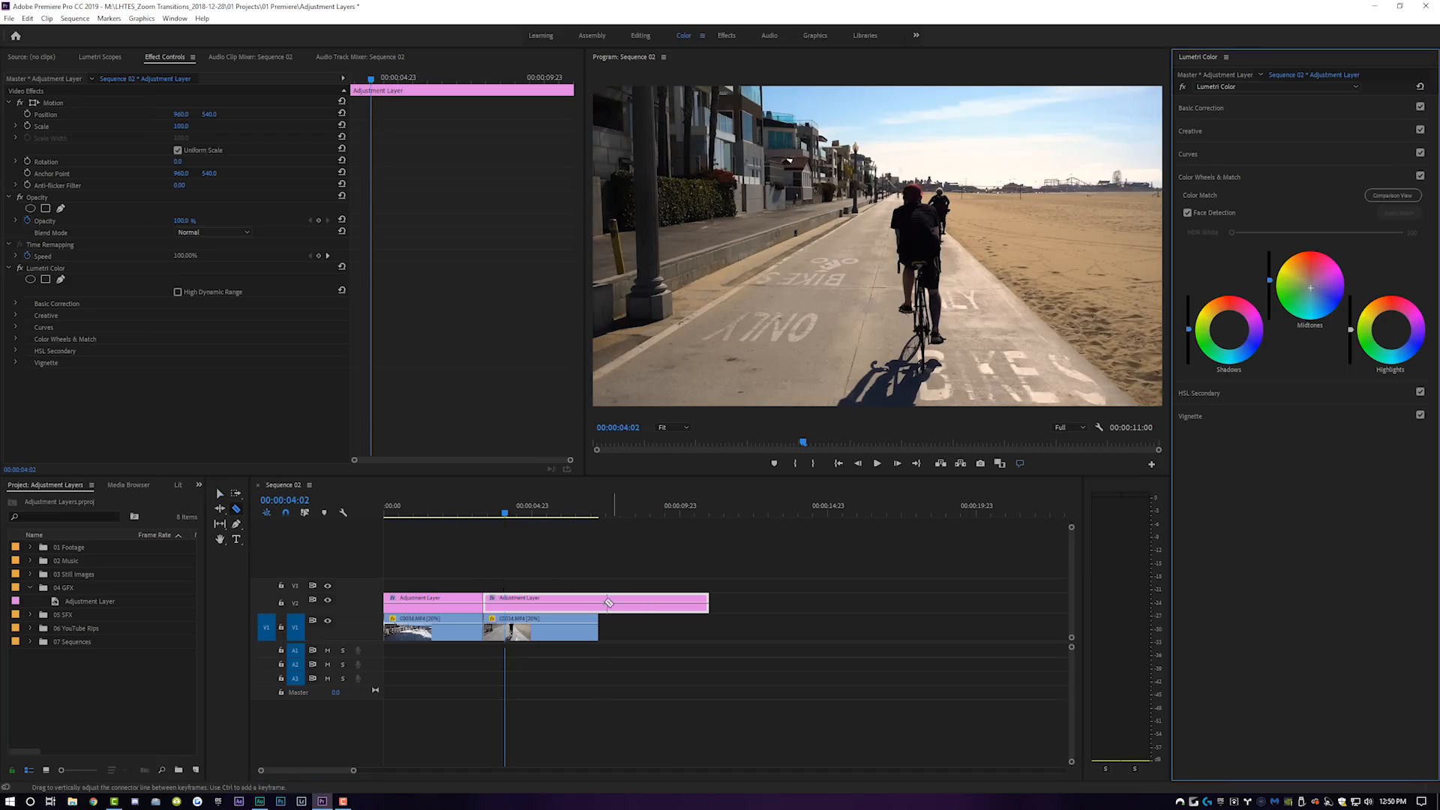
pyautogui.click(577, 626)
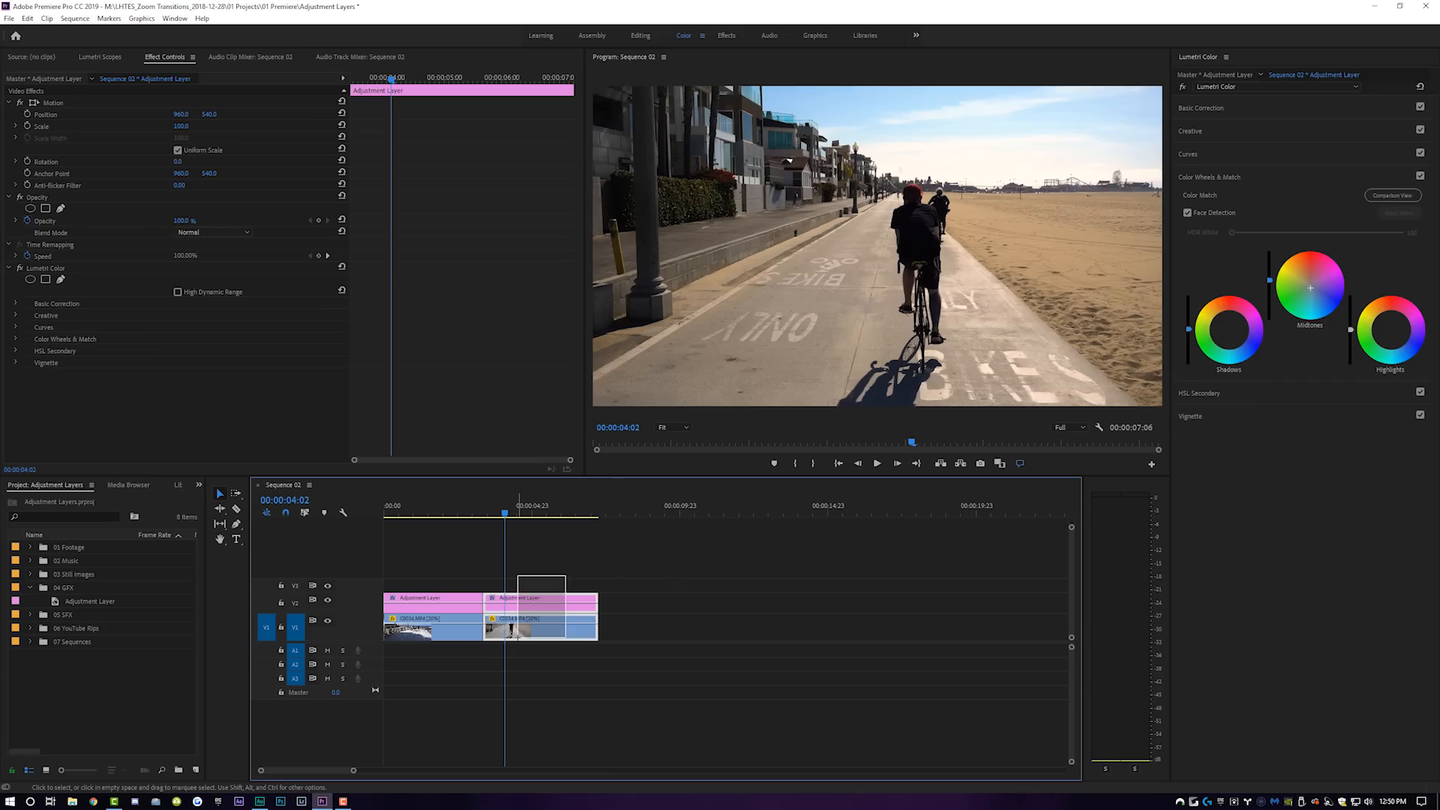
# - Remove the adjustment layer's second piece and reselect the remaining first piece
pyautogui.rightClick(540, 610)
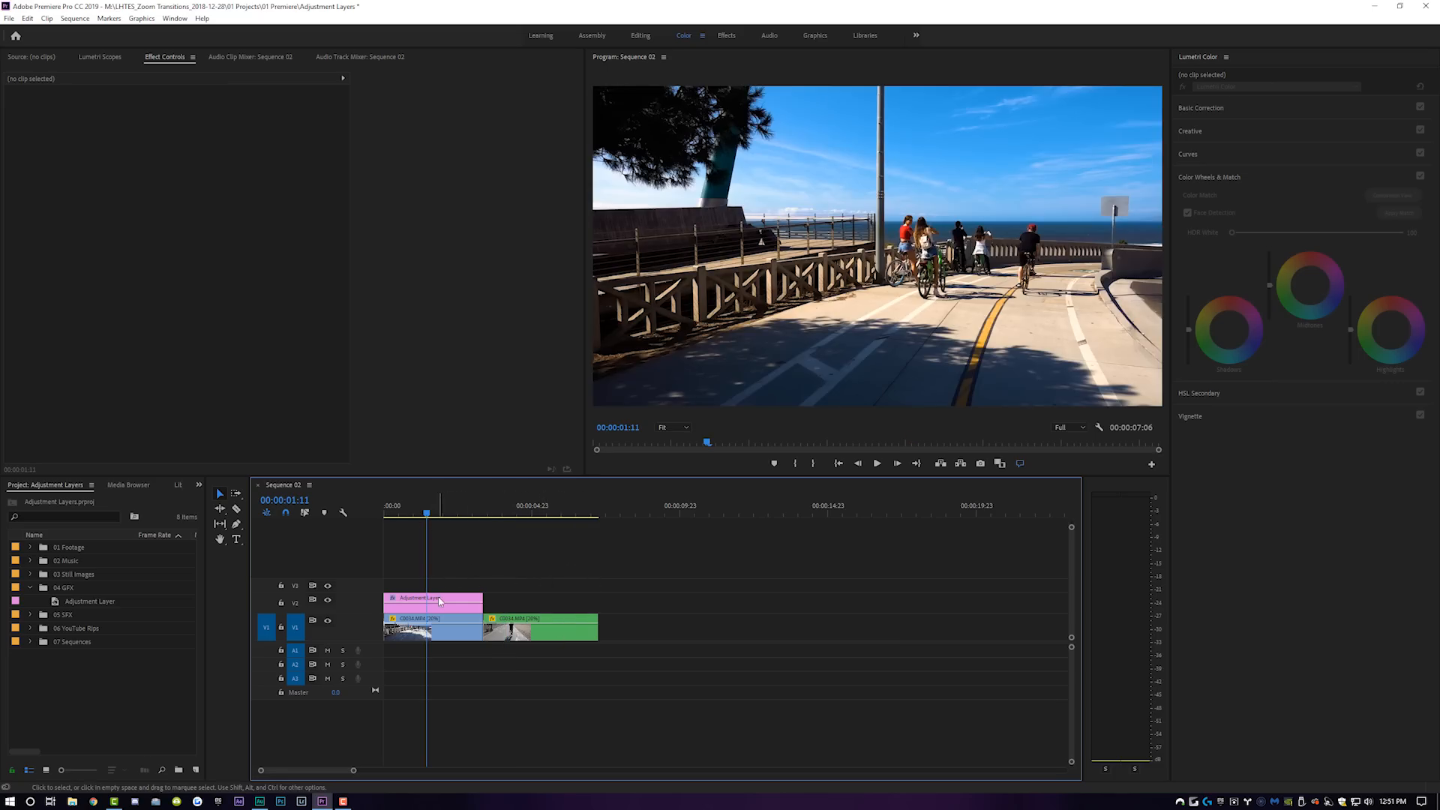
pyautogui.click(432, 598)
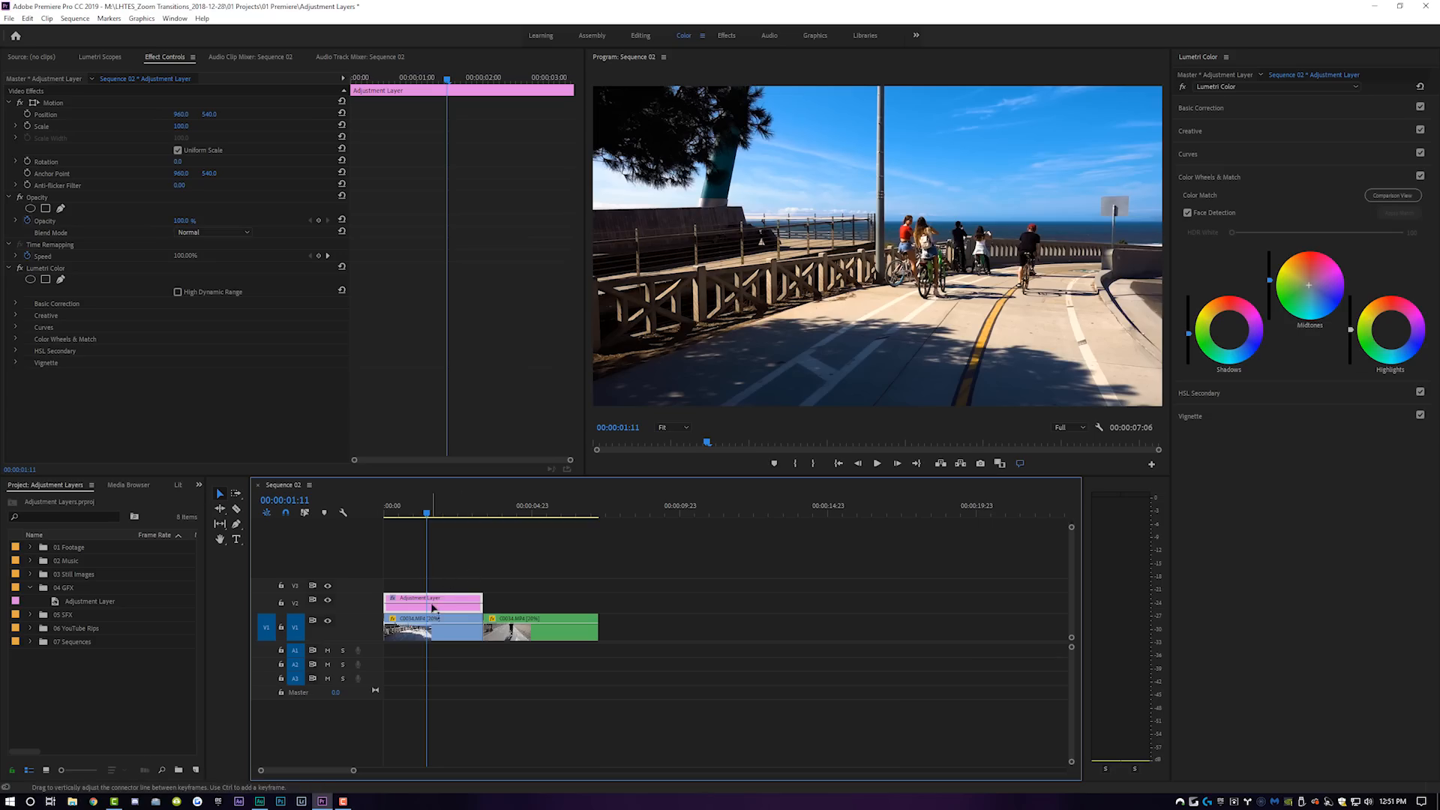
# - Save the project and shift the first clip sideways by scrubbing its Position value
pyautogui.click(138, 486)
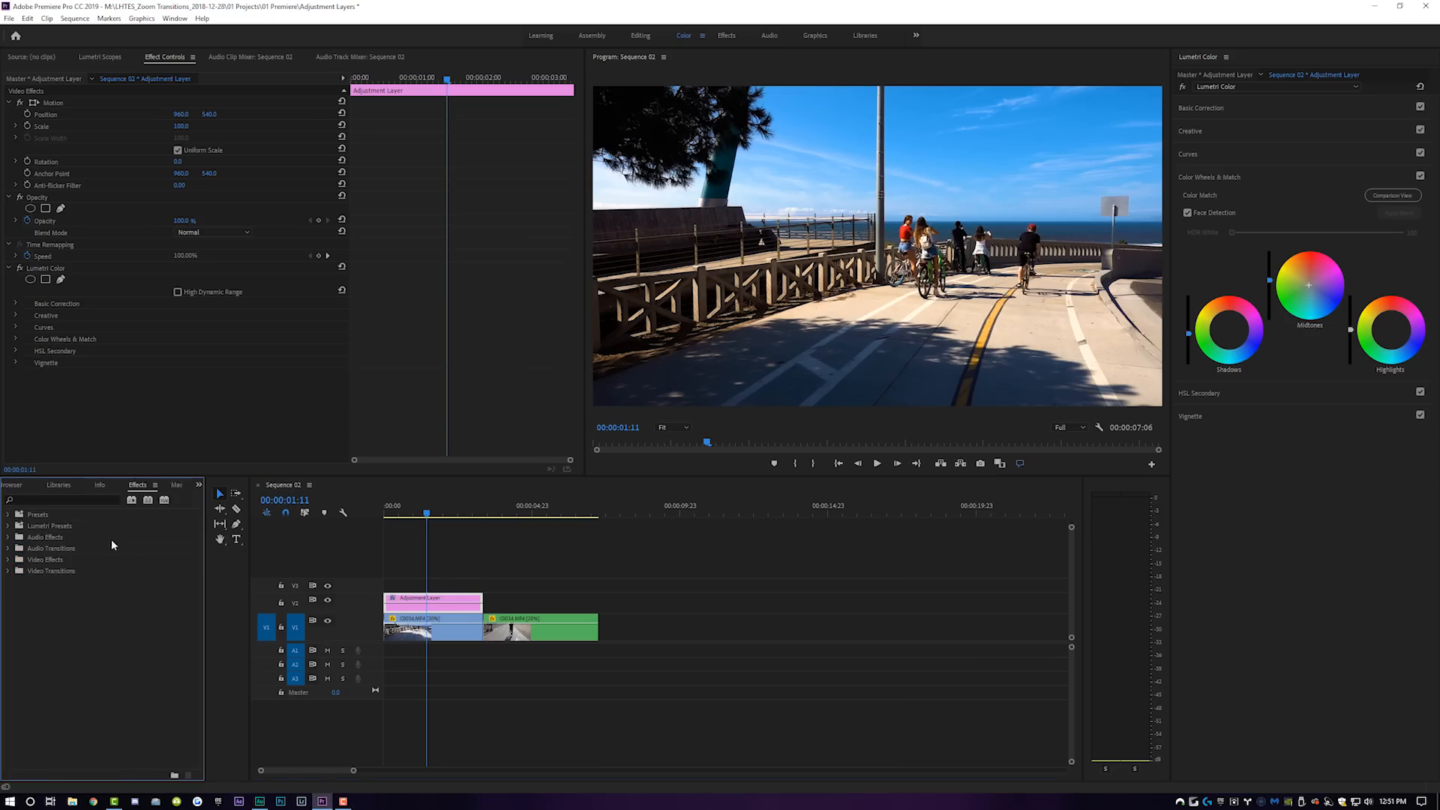
pyautogui.press('ctrl+s')
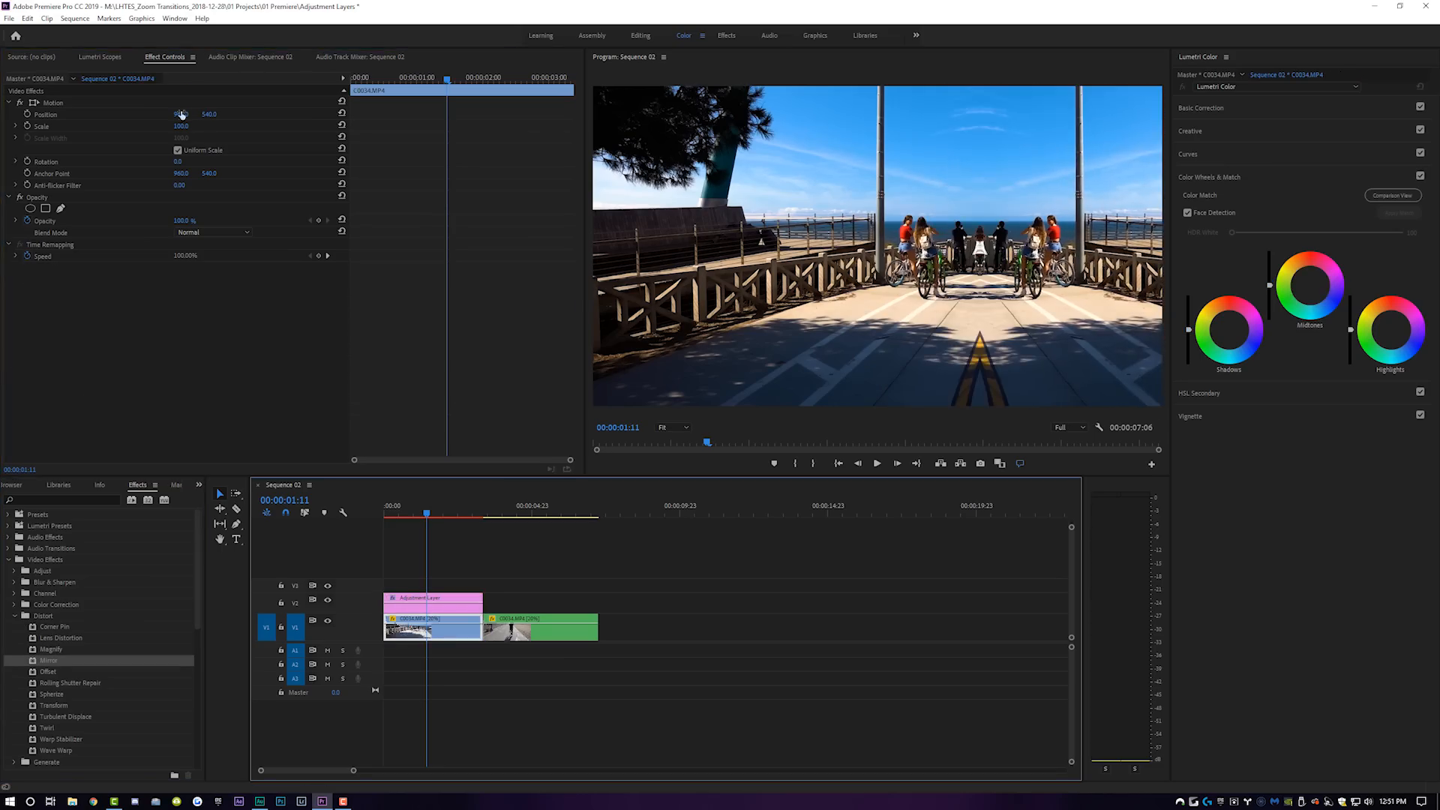
pyautogui.moveTo(181, 114); pyautogui.dragTo(173, 114)
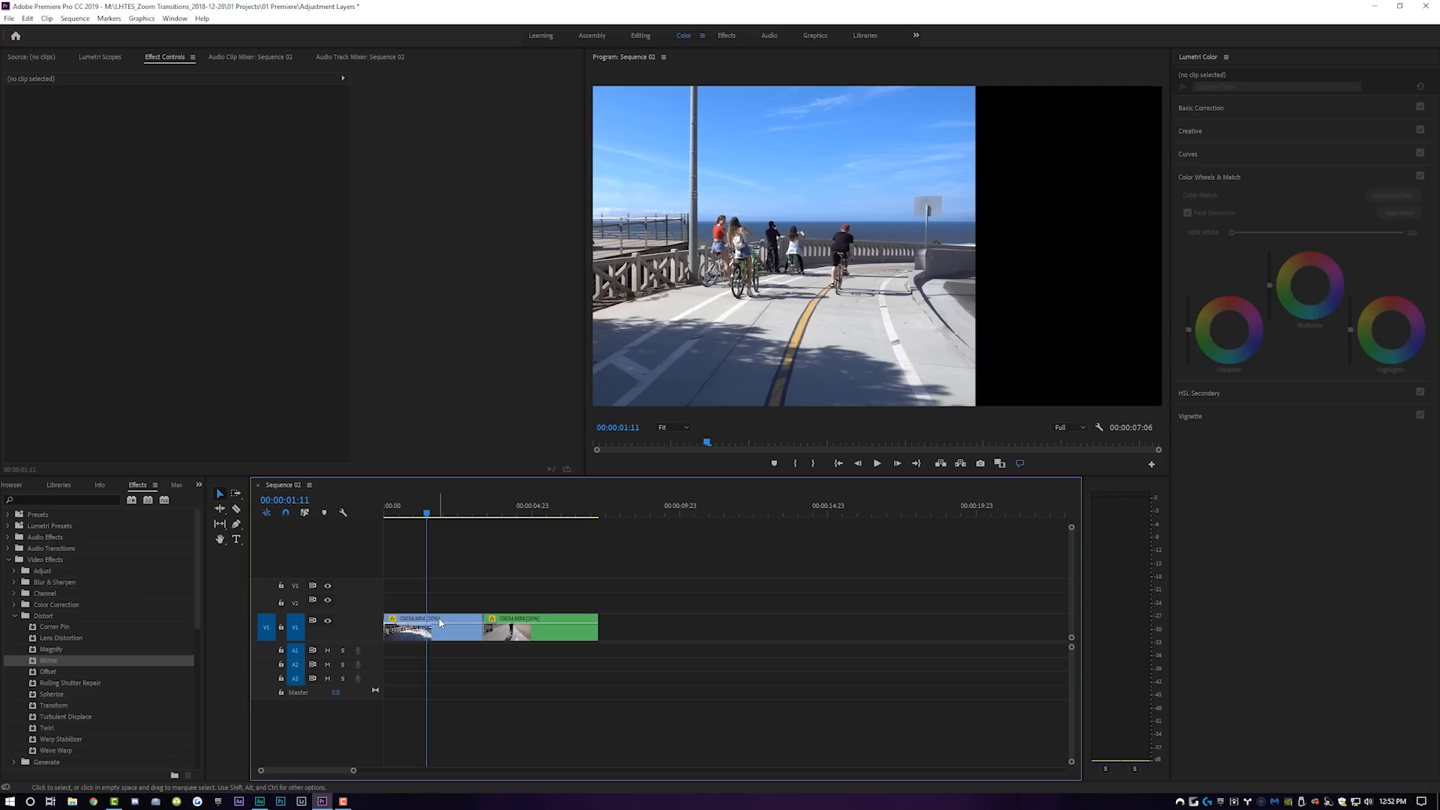
# - Select the first clip on the timeline to restore its framing
pyautogui.click(433, 627)
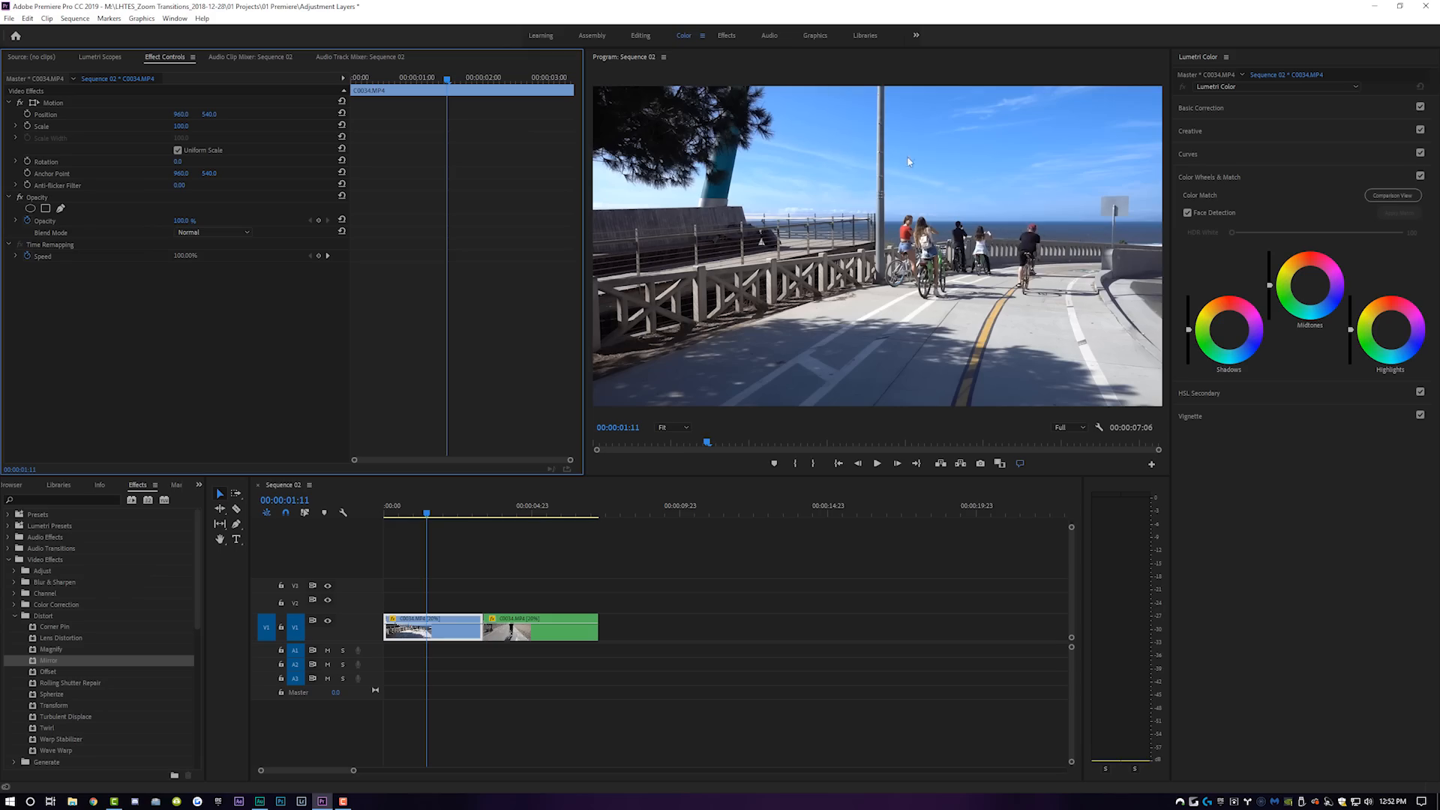
pyautogui.moveTo(733, 245)
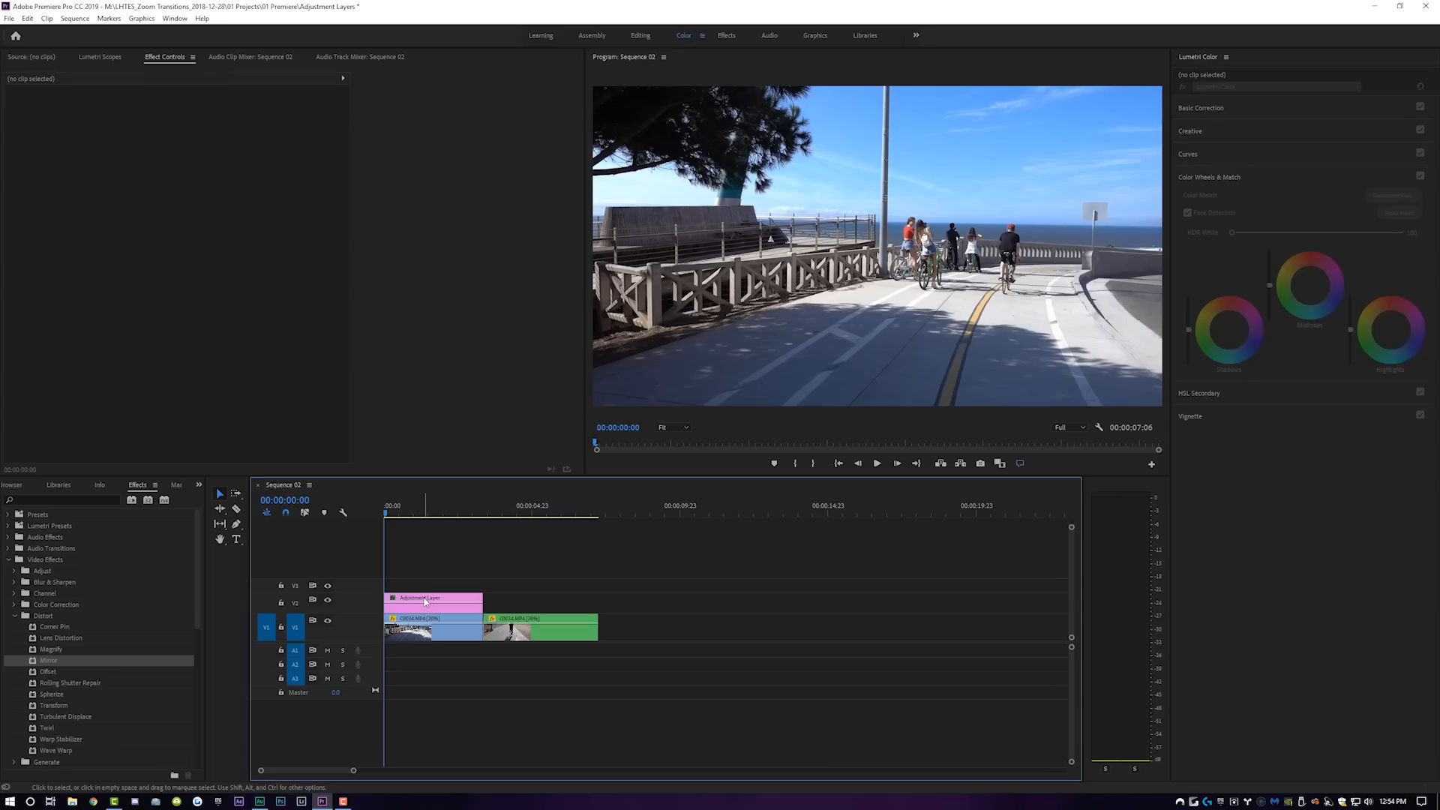
# - Select the adjustment layer and track its cyclist rectangle mask forward through the shot
pyautogui.click(432, 598)
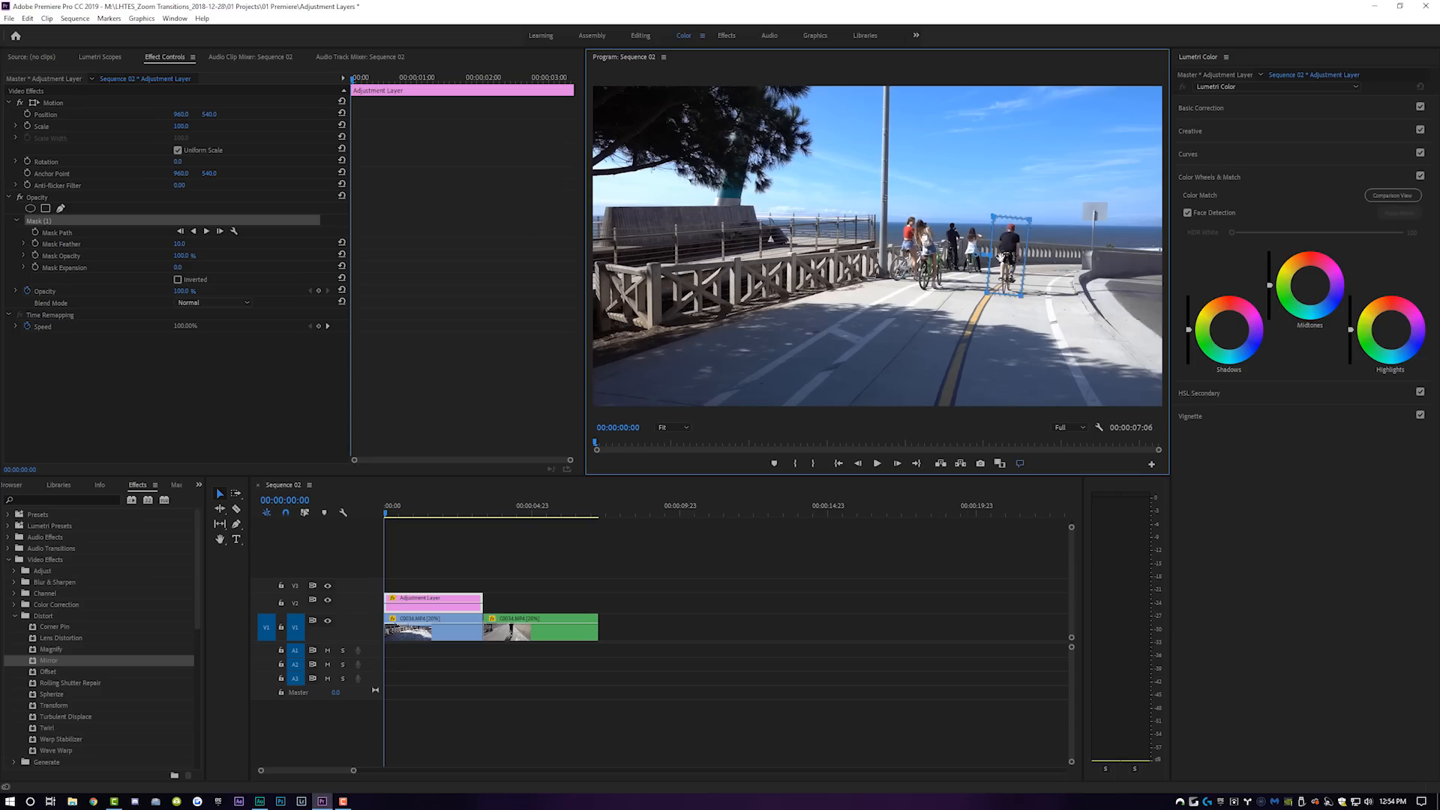
pyautogui.moveTo(967, 232)
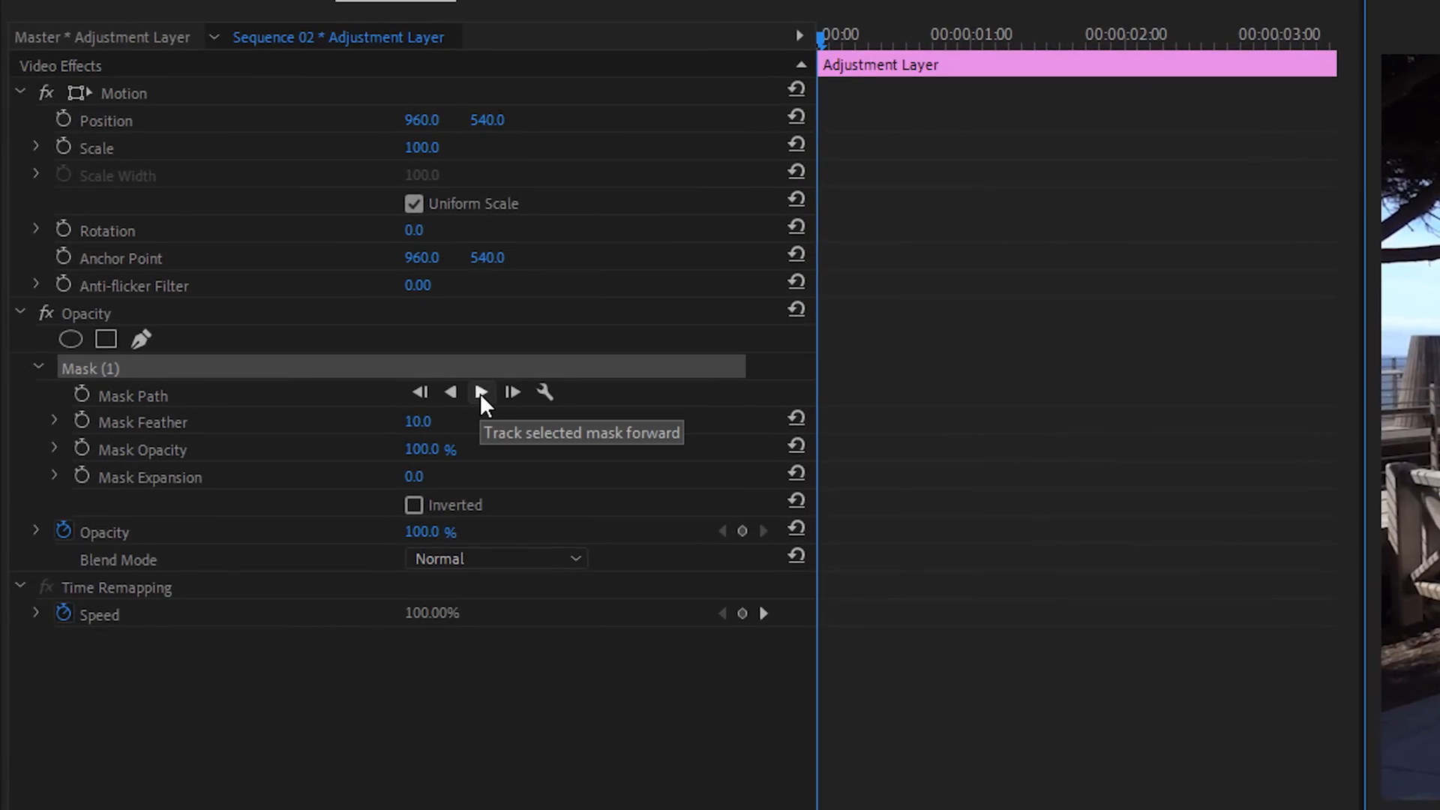
pyautogui.click(482, 392)
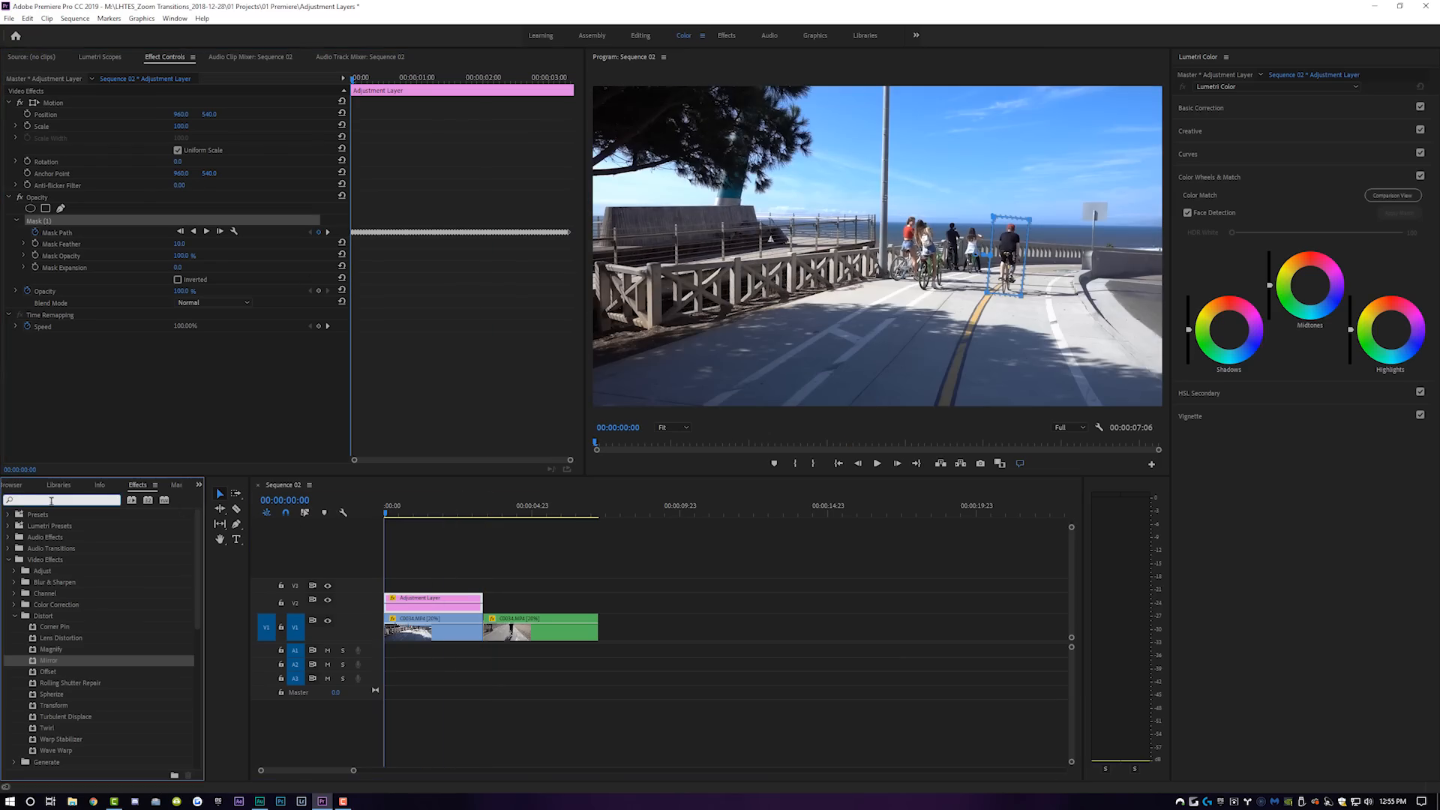
# - Apply Gaussian Blur via a 'blur' search, raising Blurriness and adjusting the mask edge
pyautogui.write('blur')
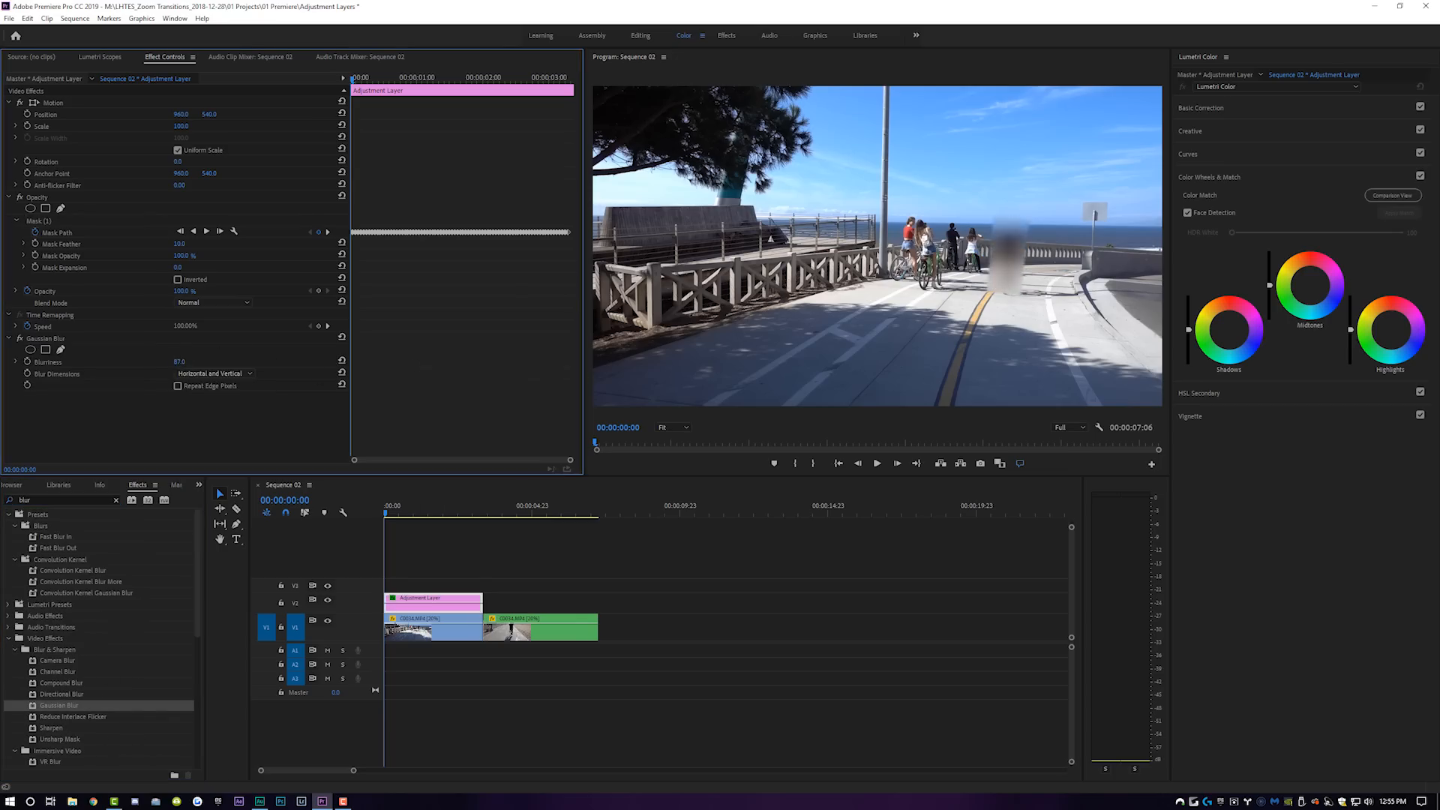
pyautogui.moveTo(180, 361); pyautogui.dragTo(156, 360)
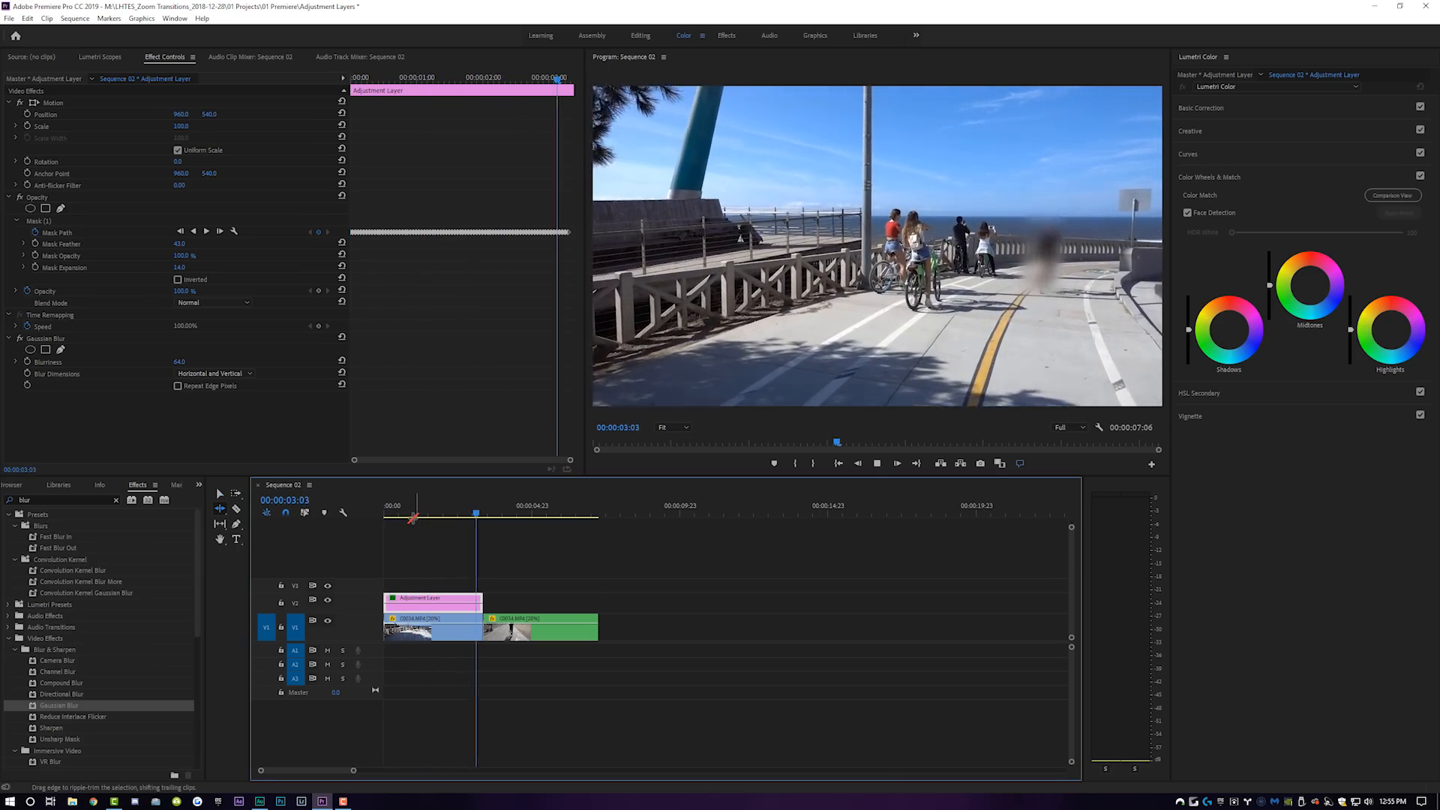
pyautogui.click(397, 506)
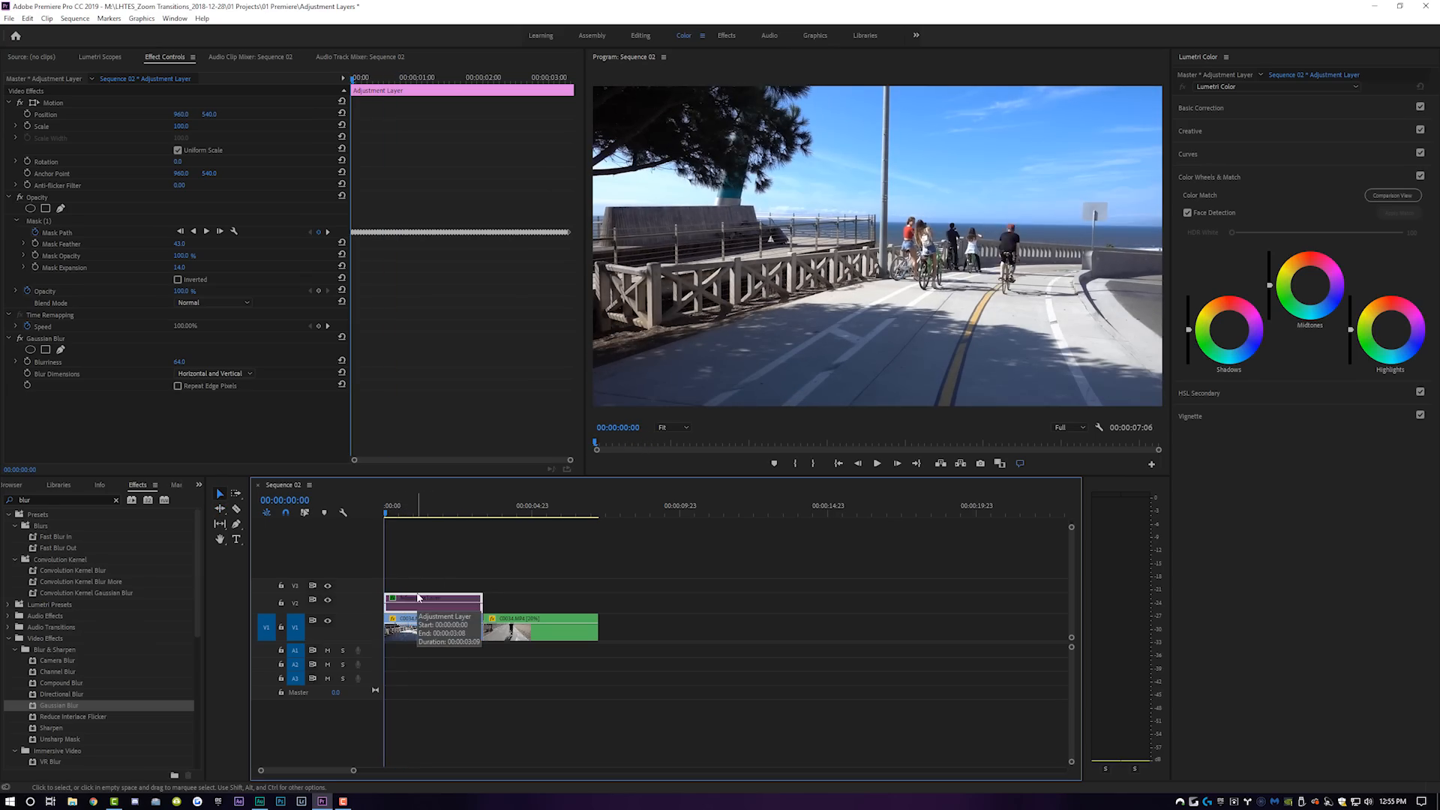
# - Select the blurred adjustment layer, then the new short adjustment layer over the cut
pyautogui.click(441, 505)
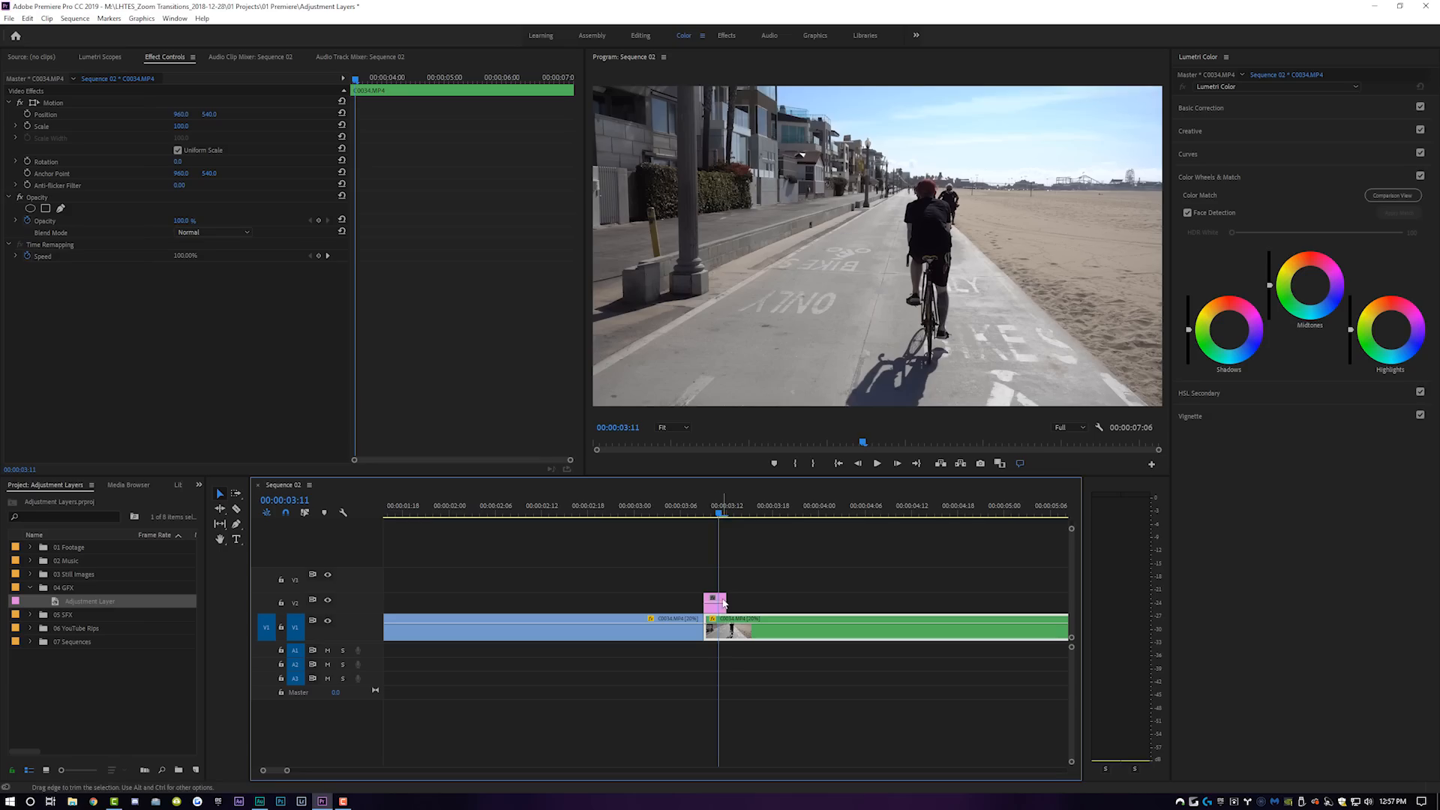
pyautogui.click(715, 601)
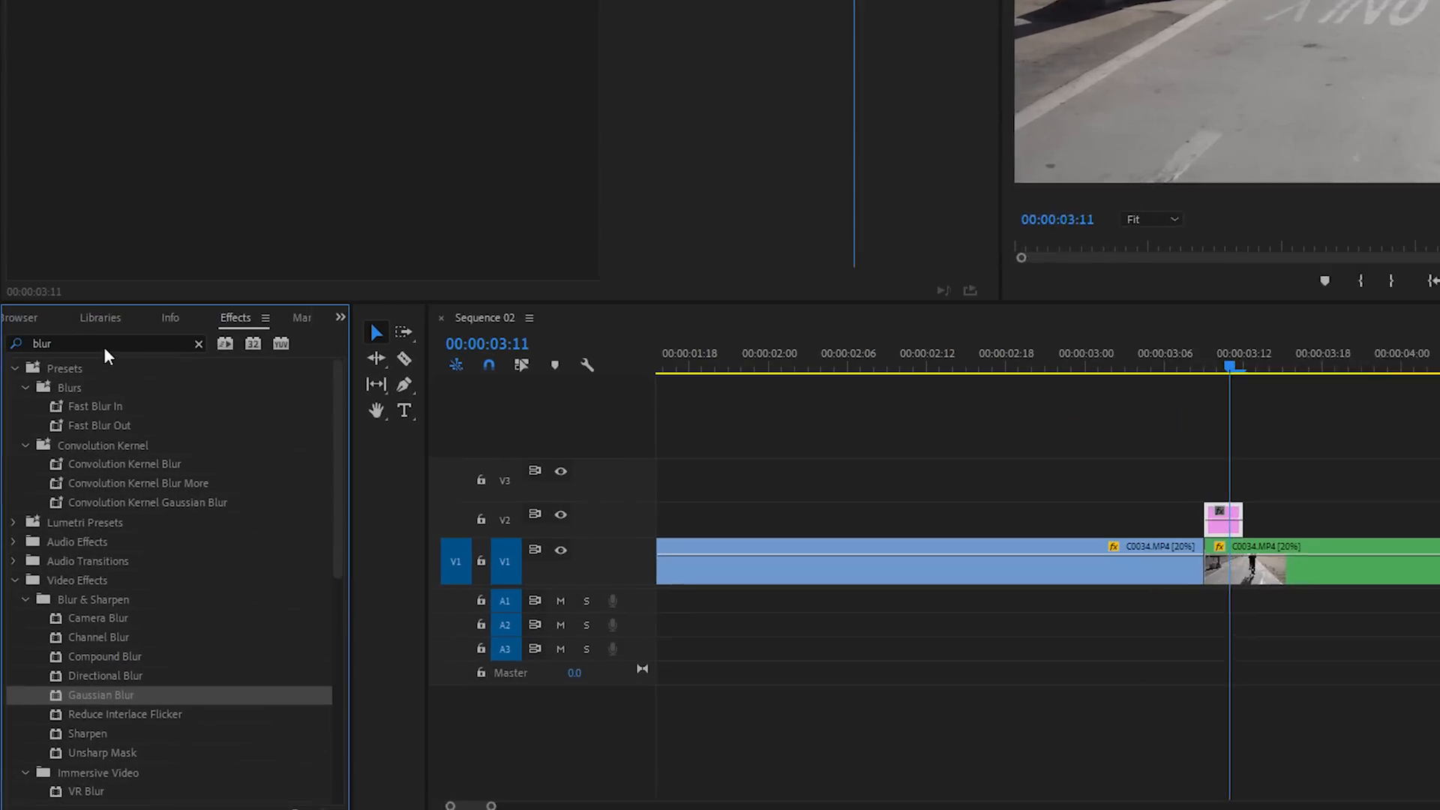
# - Search the Effects panel to locate Video Effects > Distort > Mirror
pyautogui.write('re')
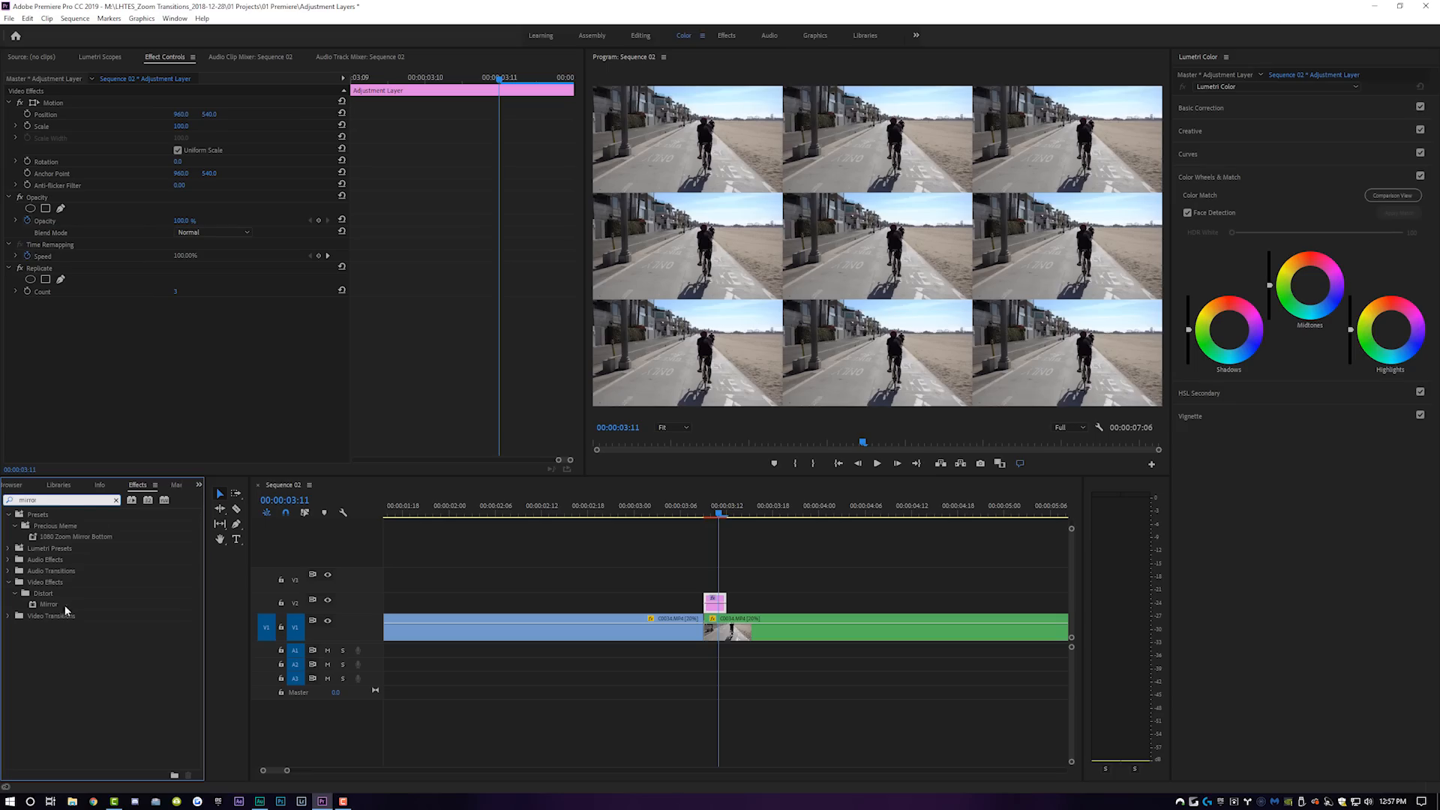
# - Stack four Mirror effects at angles 0, 90, 180, 270, adjusting each reflection centre
pyautogui.click(48, 605)
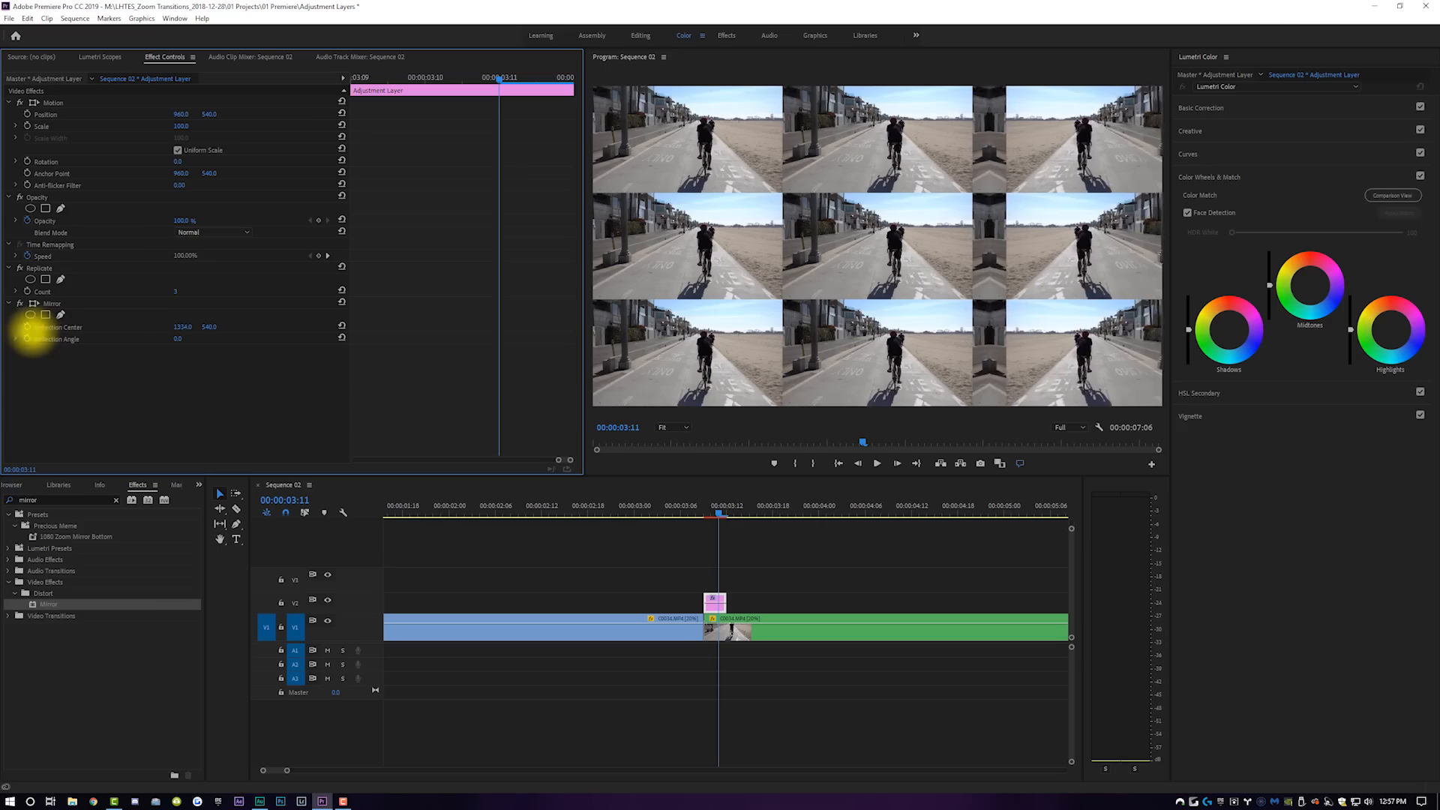
pyautogui.moveTo(183, 327); pyautogui.dragTo(171, 326)
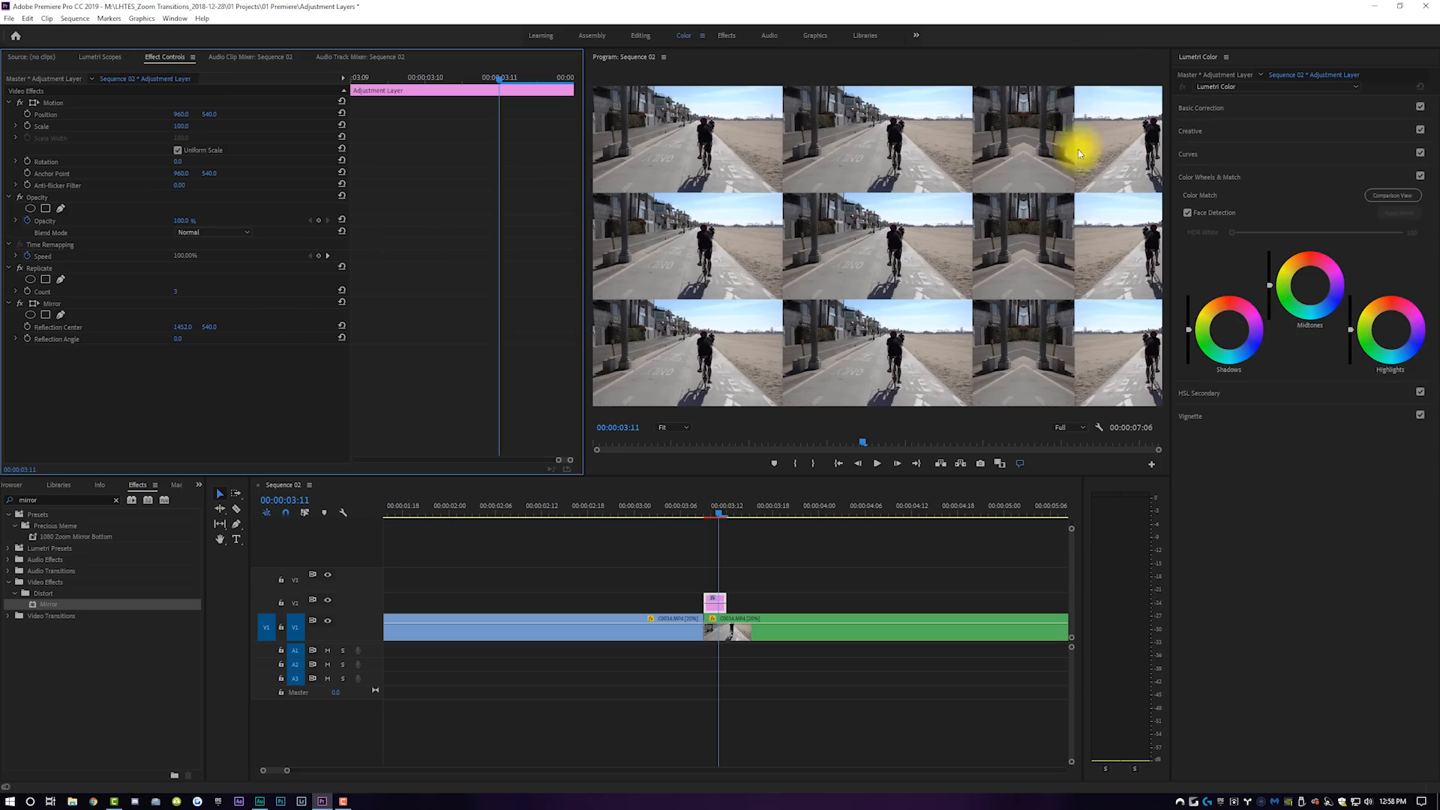
pyautogui.moveTo(957, 177)
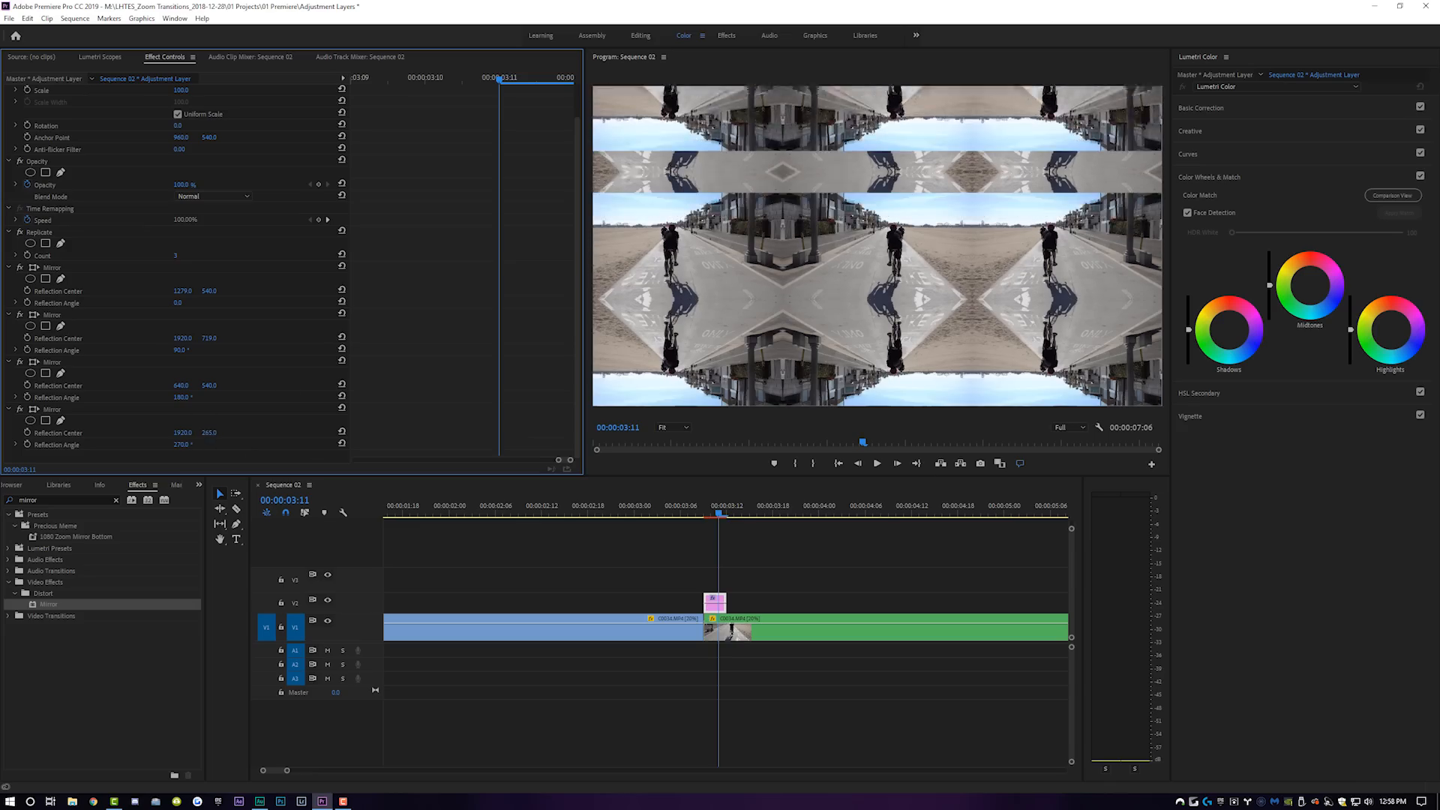
pyautogui.moveTo(208, 433); pyautogui.dragTo(209, 433)
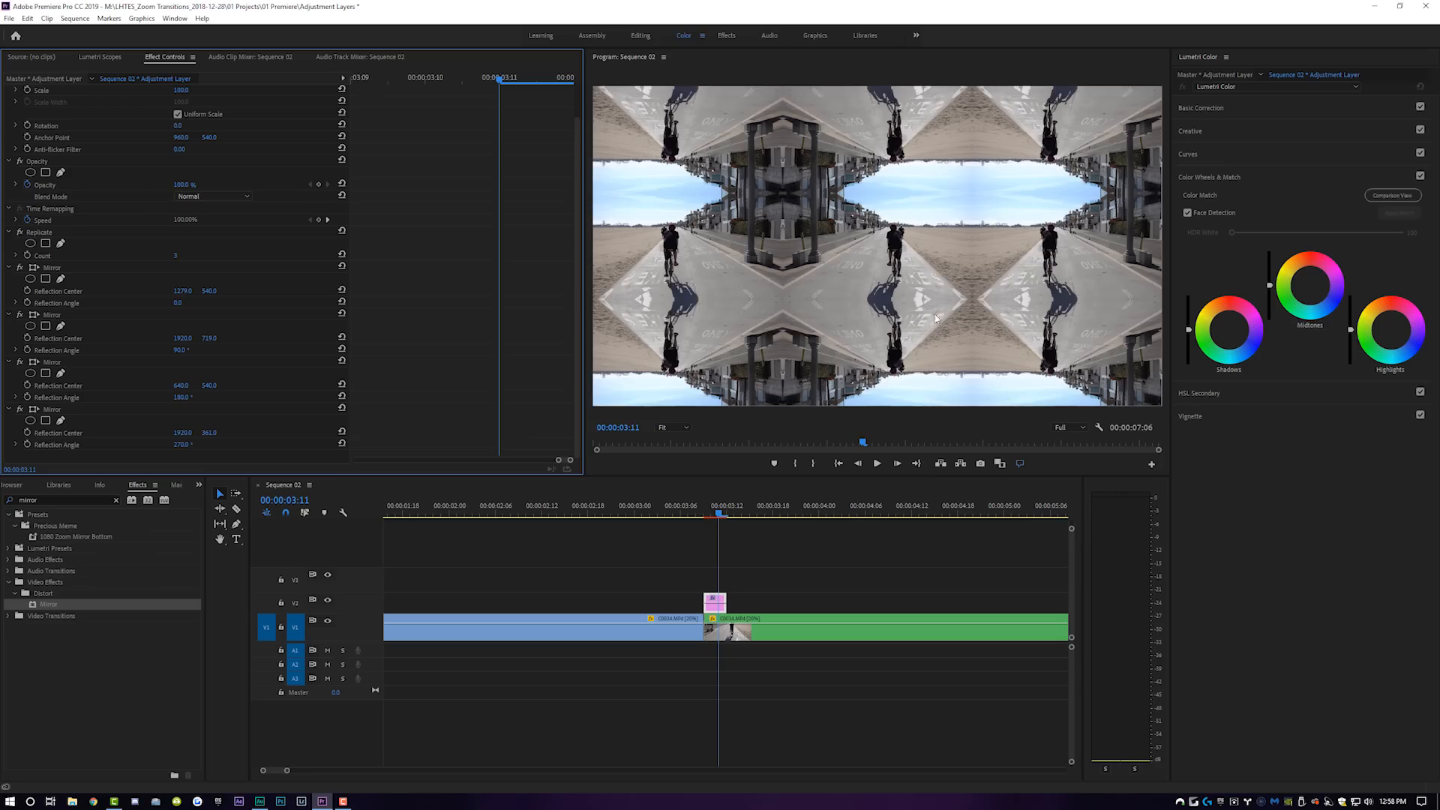
pyautogui.moveTo(742, 131)
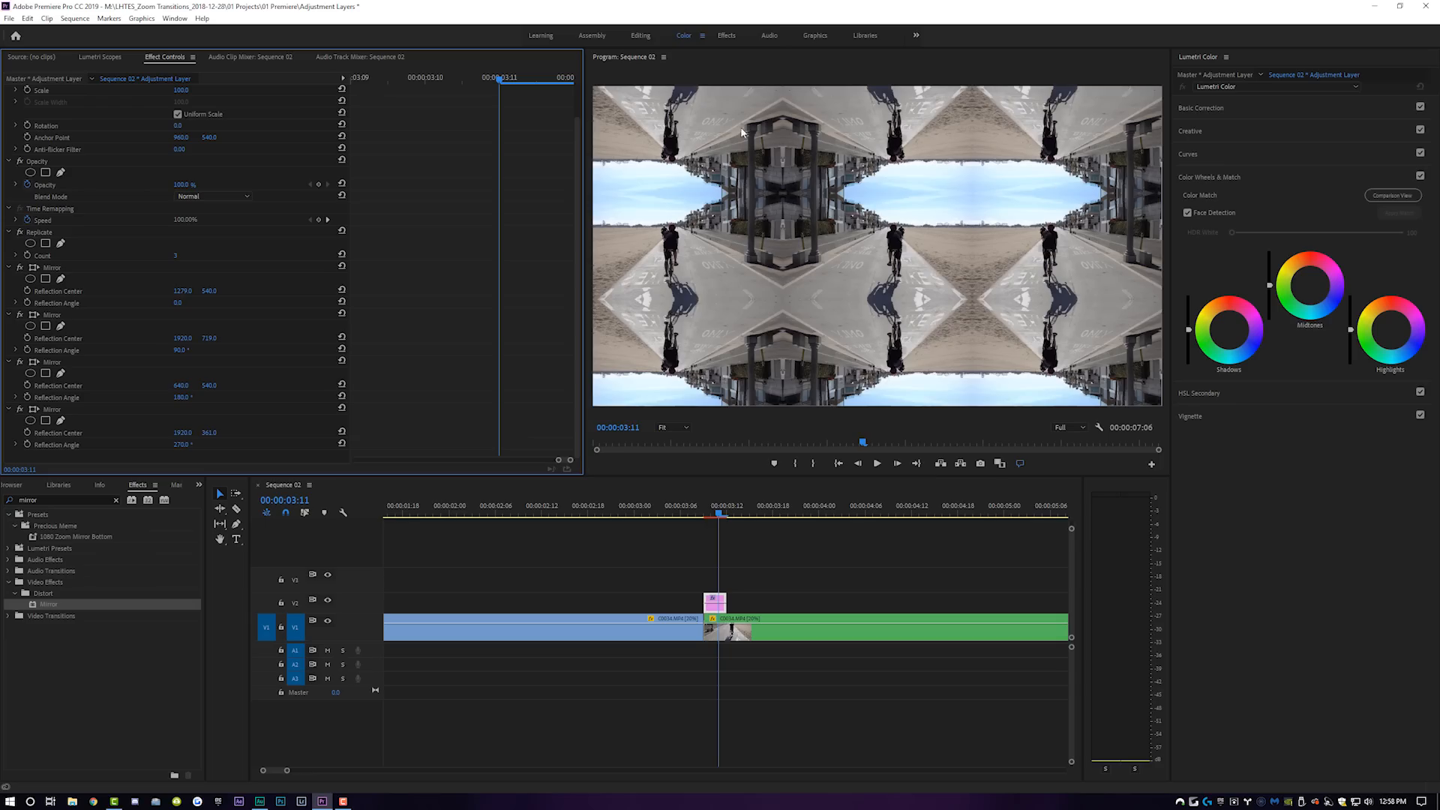
pyautogui.moveTo(749, 281)
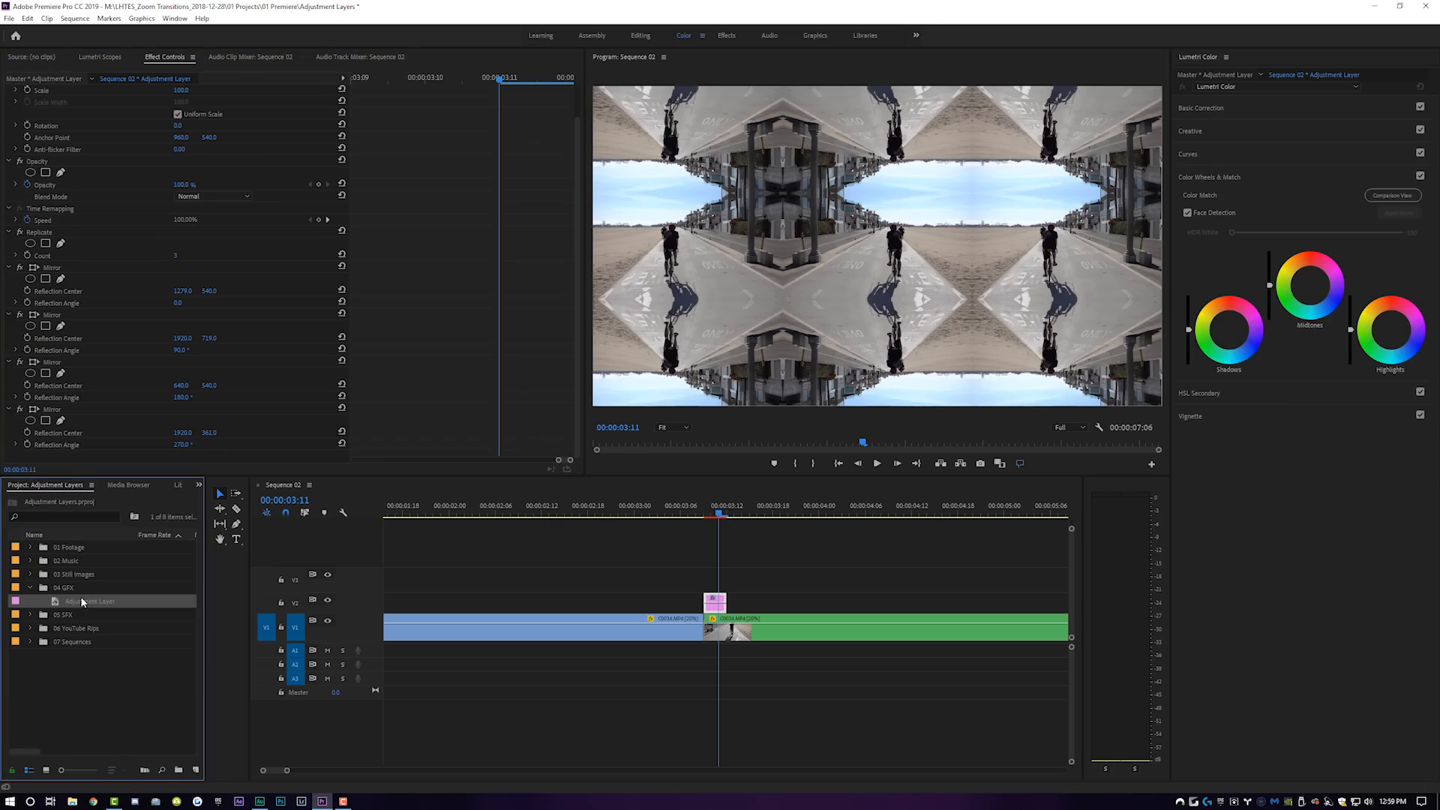
# - Place a new Adjustment Layer on V3 over the cut and select it
pyautogui.moveTo(720, 601); pyautogui.dragTo(715, 602)
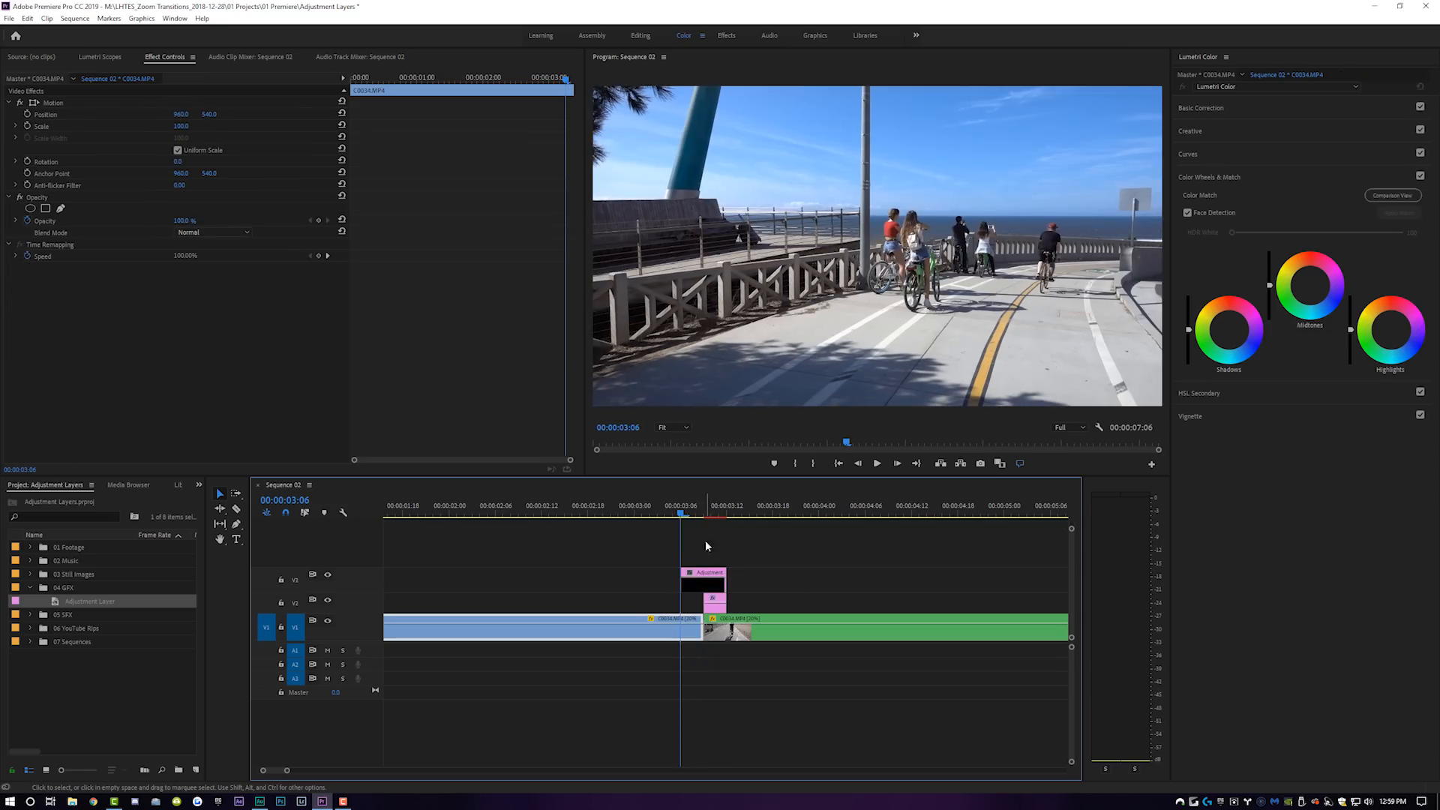
pyautogui.moveTo(707, 588)
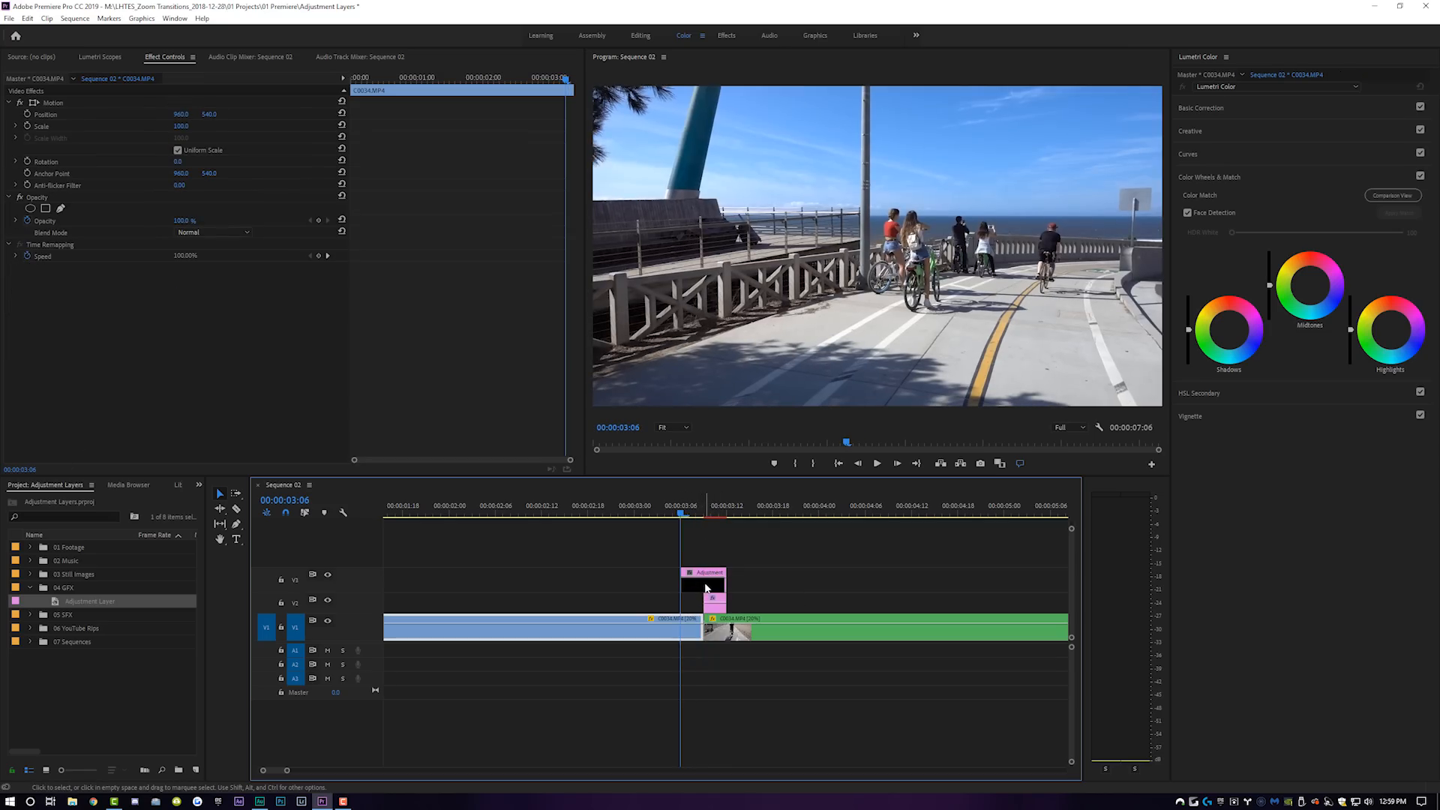
pyautogui.click(200, 485)
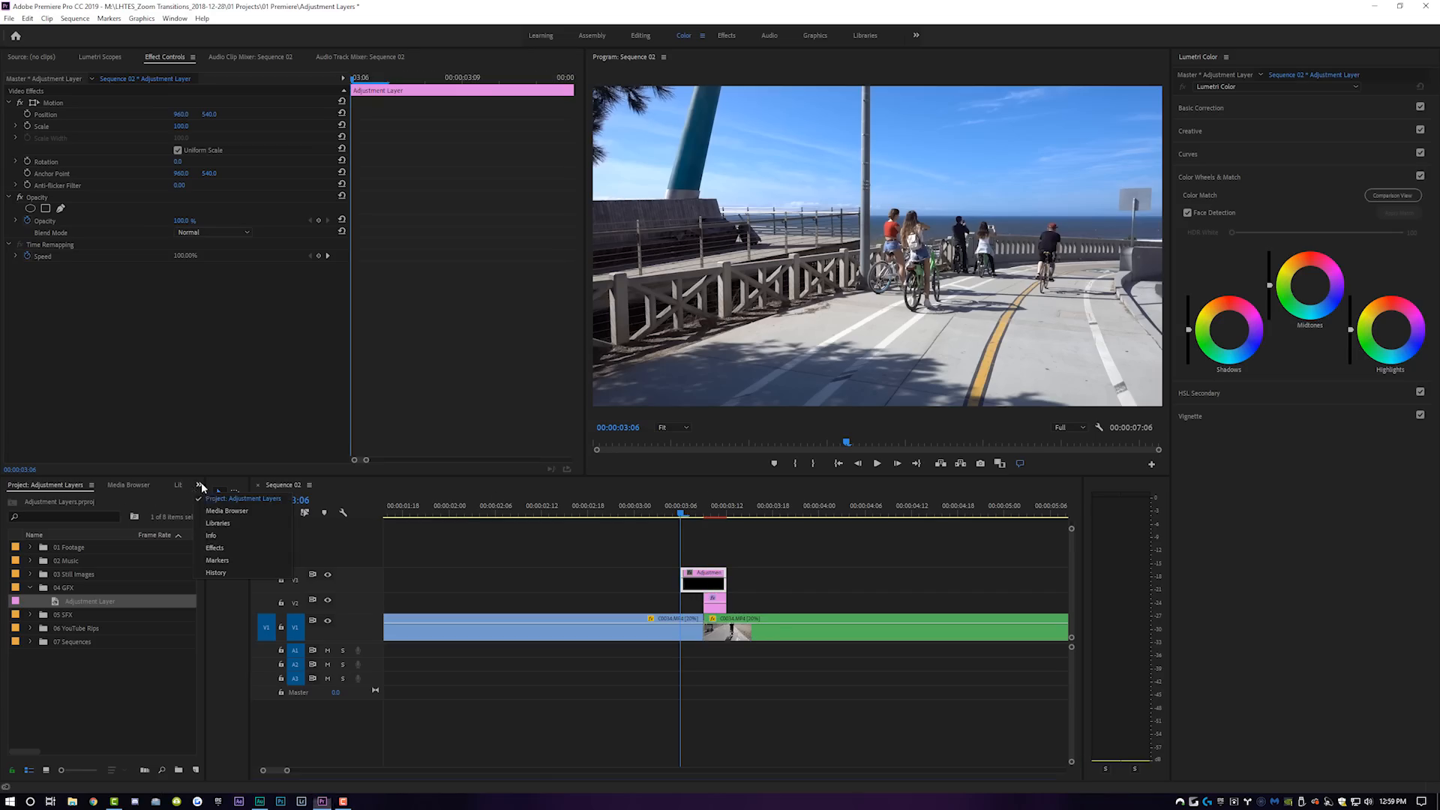
pyautogui.click(213, 548)
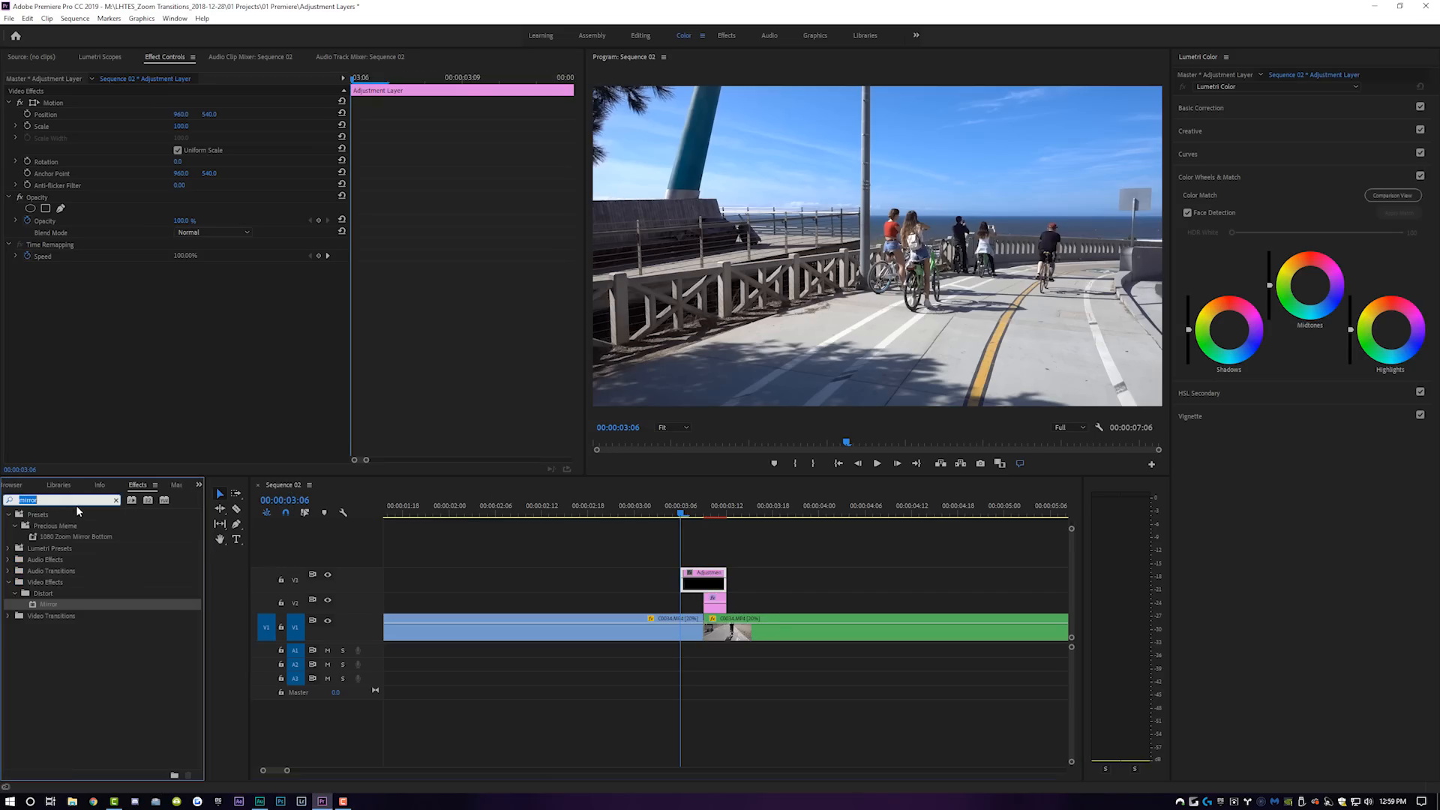
# - Apply Transform to the upper adjustment layer and keyframe Scale from 100 to 200
pyautogui.write('transform')
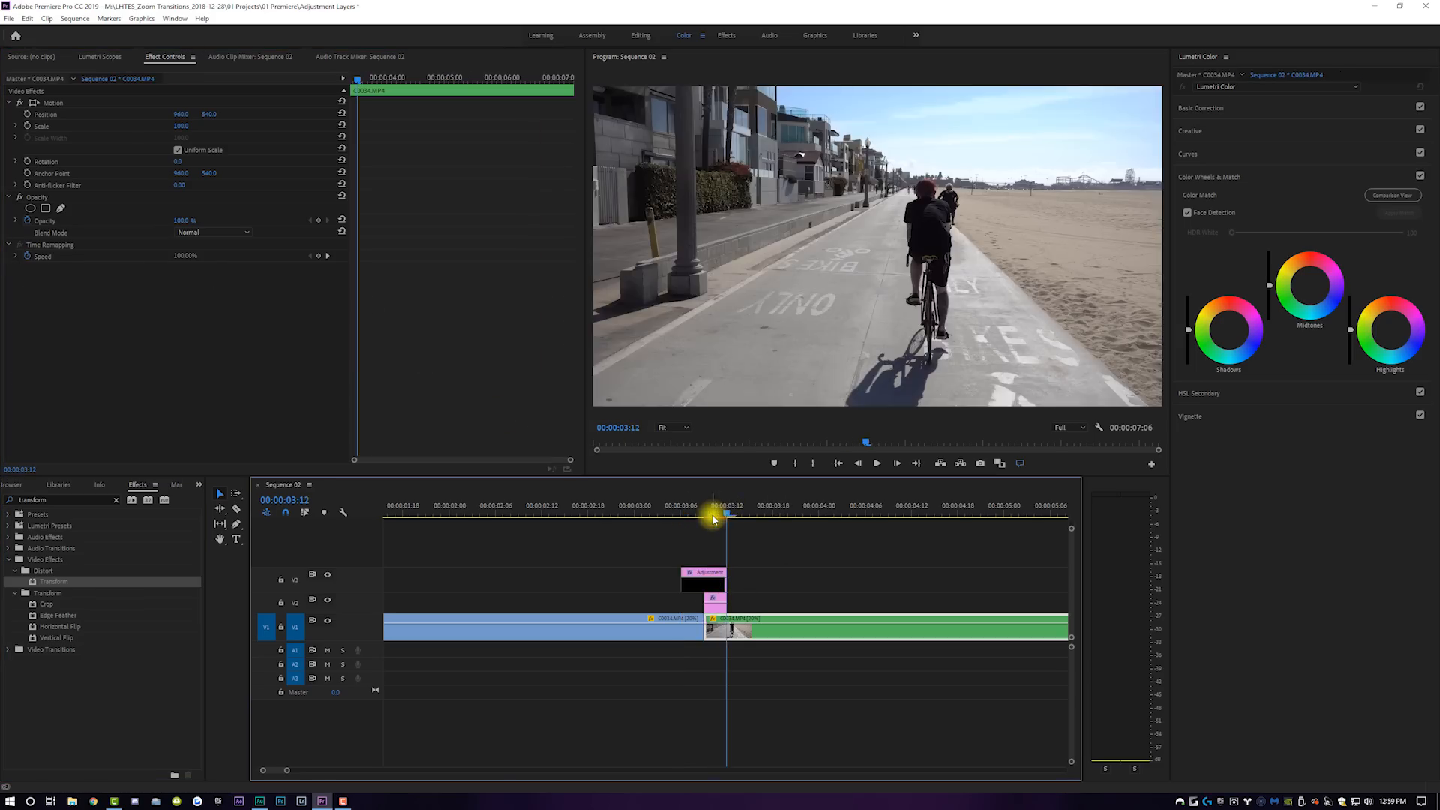
pyautogui.moveTo(725, 581); pyautogui.dragTo(736, 581)
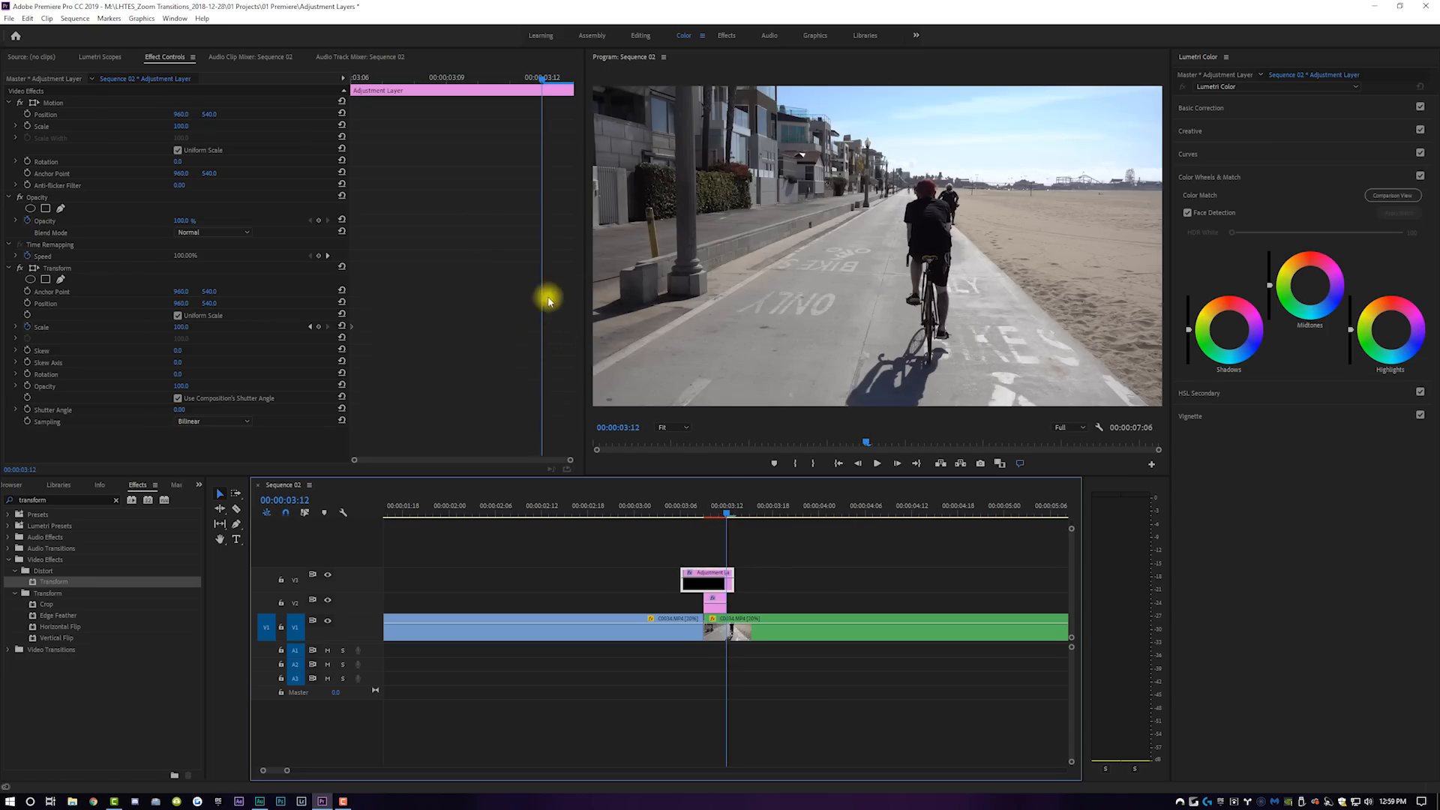
pyautogui.moveTo(319, 327)
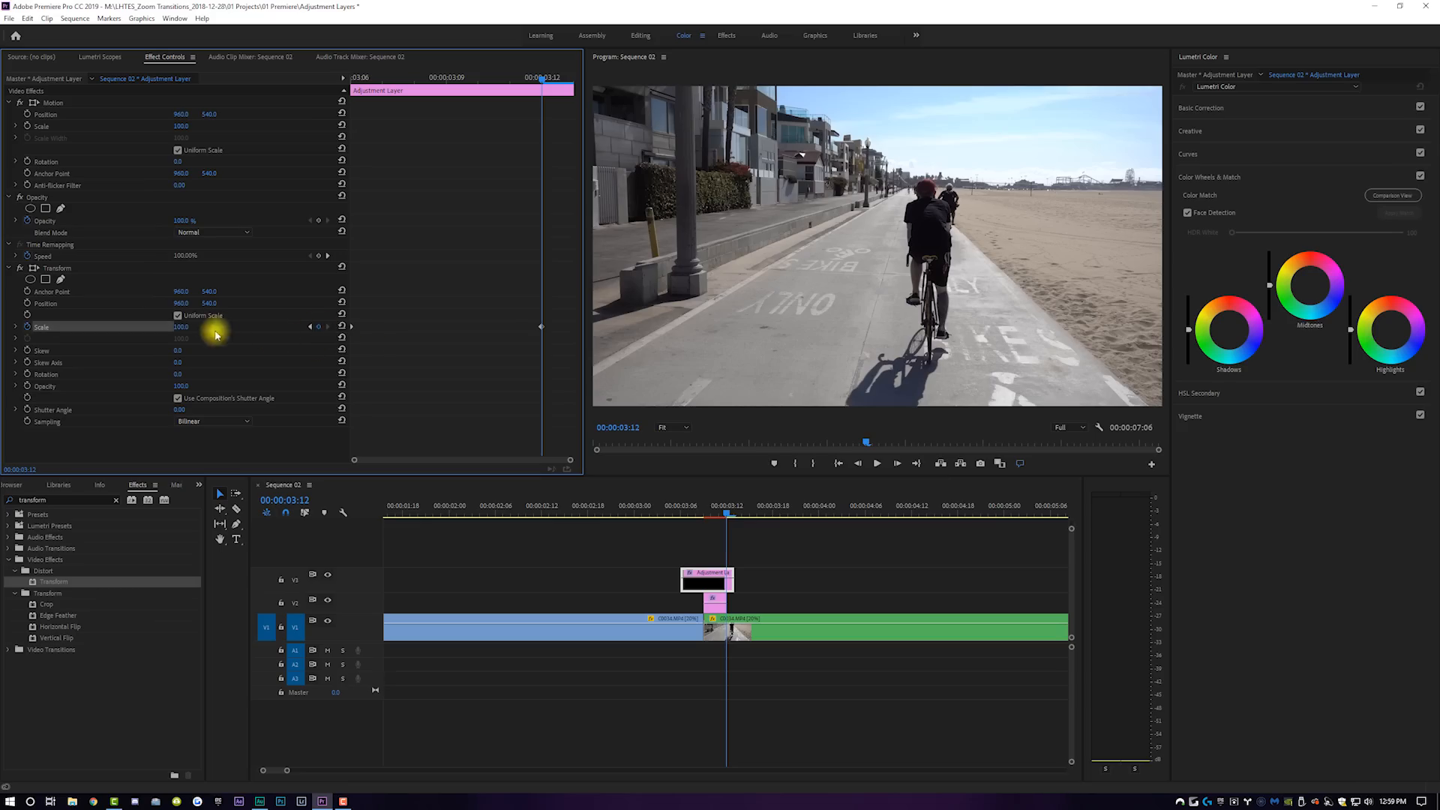
pyautogui.doubleClick(184, 327)
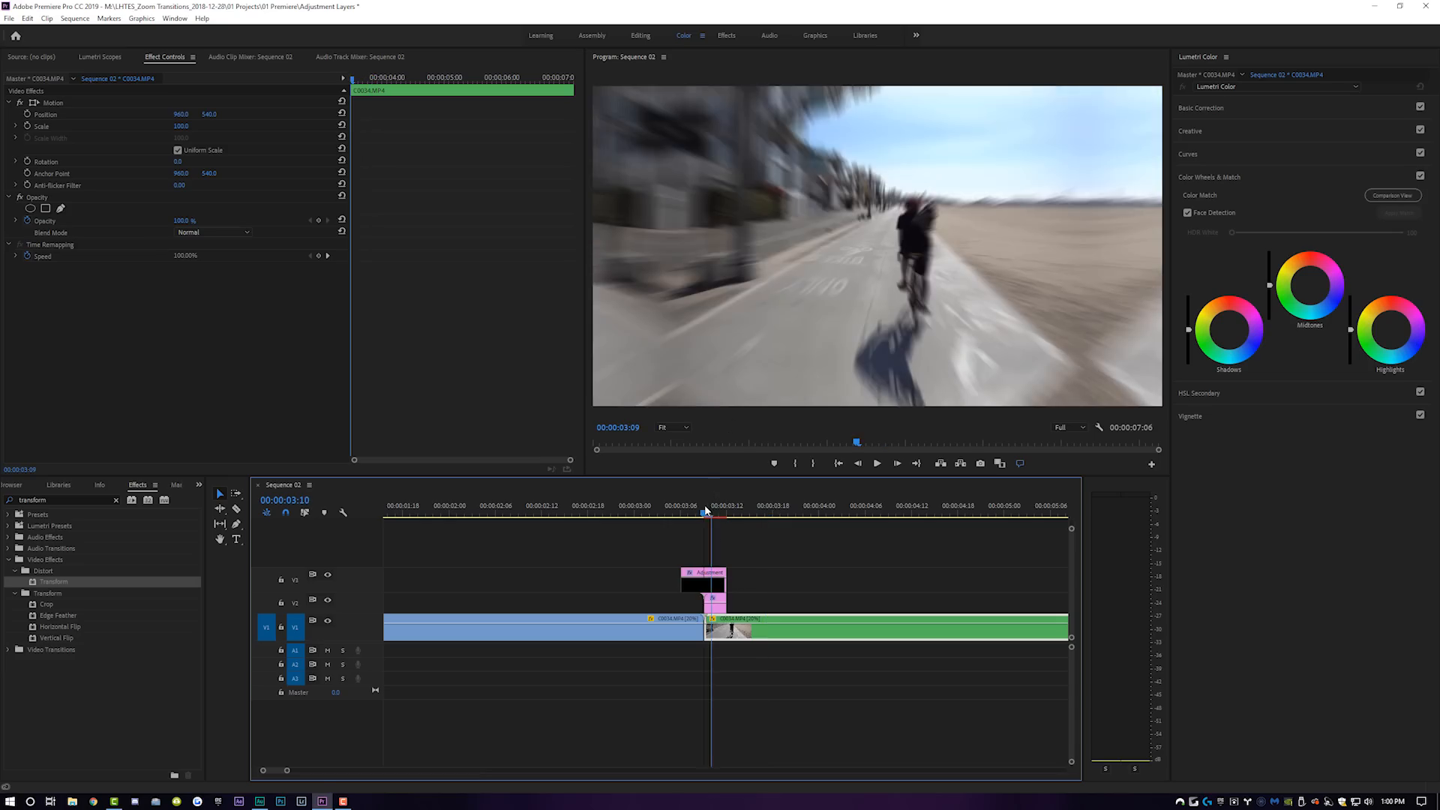
# - Apply Ease In and Ease Out to both Scale keyframes on the zoom layer
pyautogui.click(703, 579)
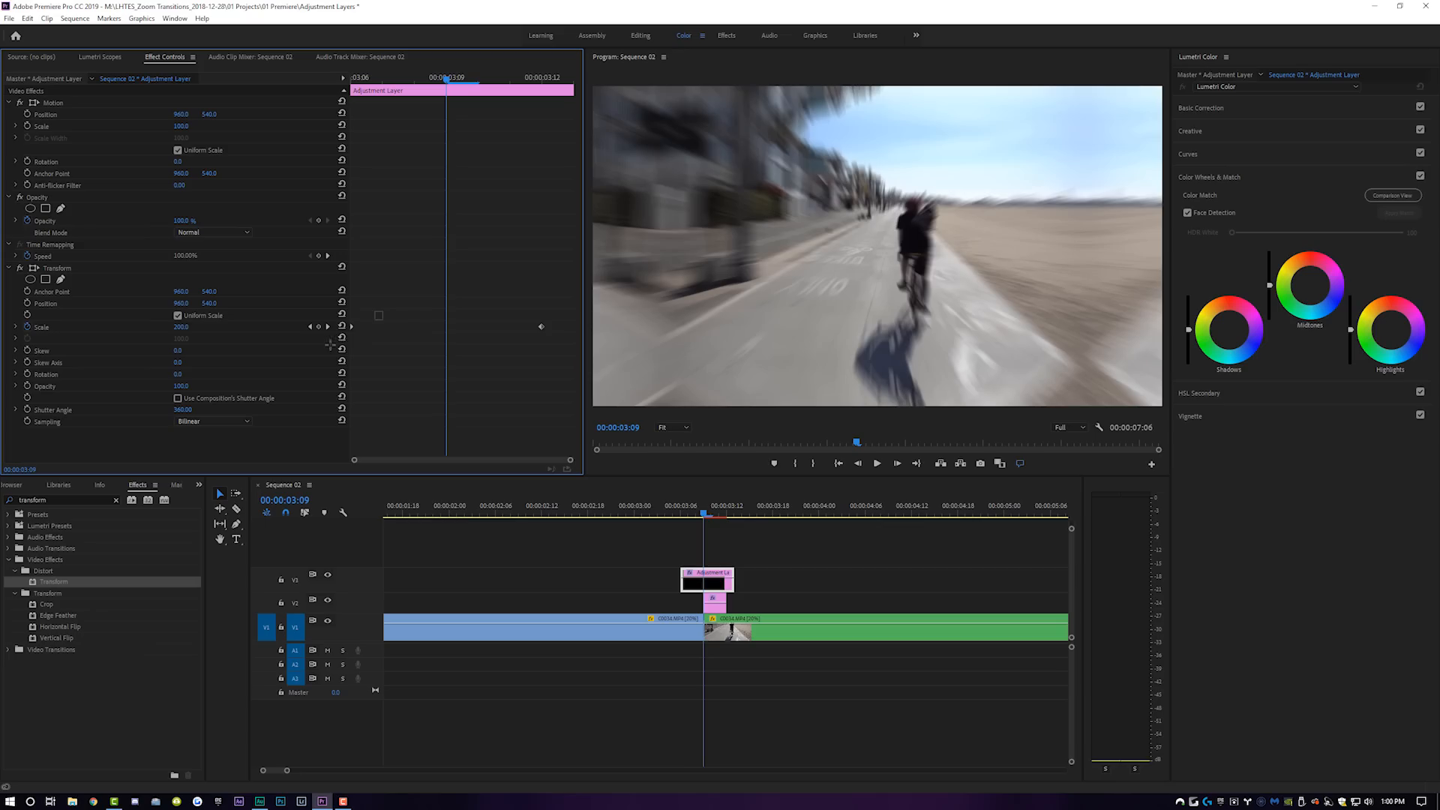
pyautogui.rightClick(331, 344)
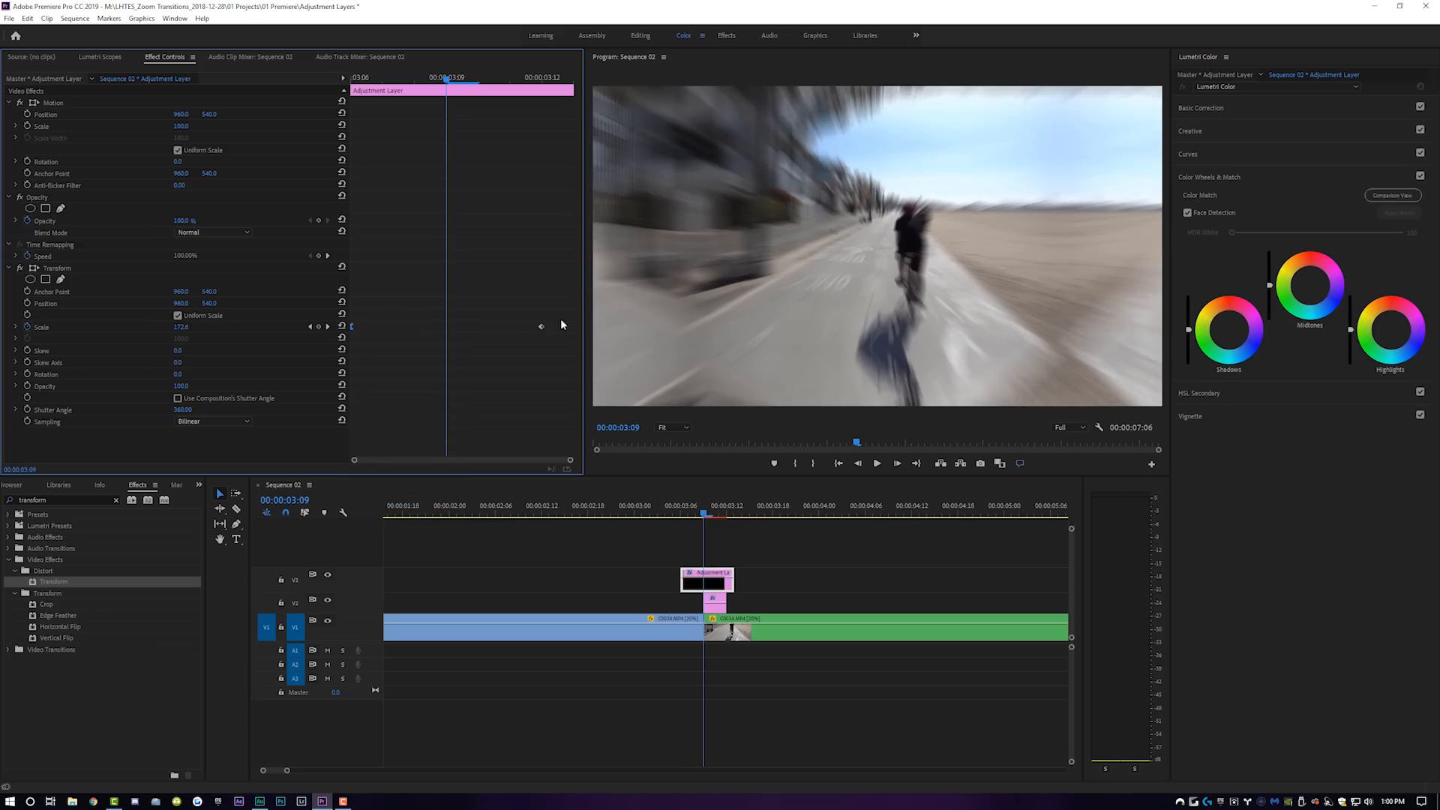
pyautogui.rightClick(560, 324)
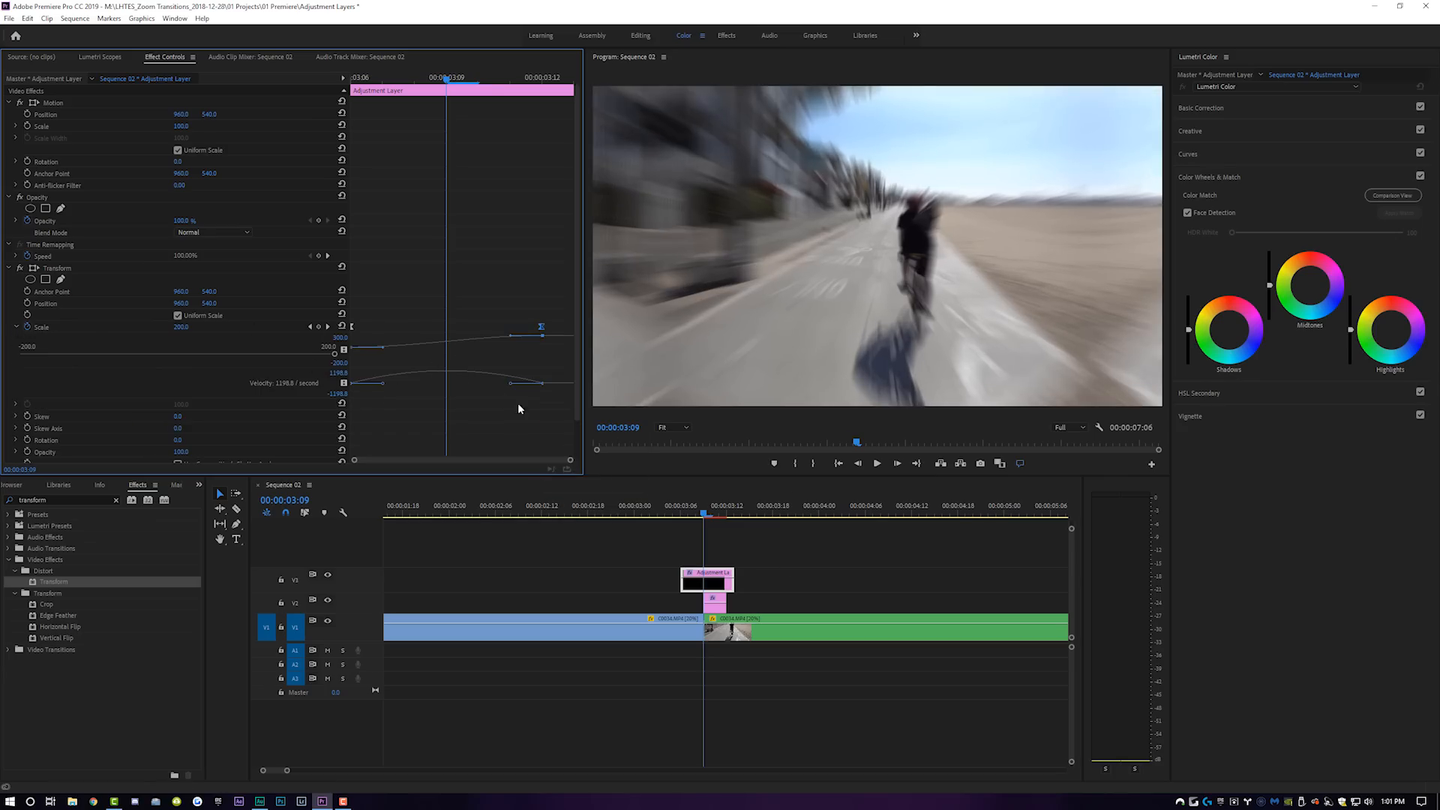
pyautogui.moveTo(372, 387)
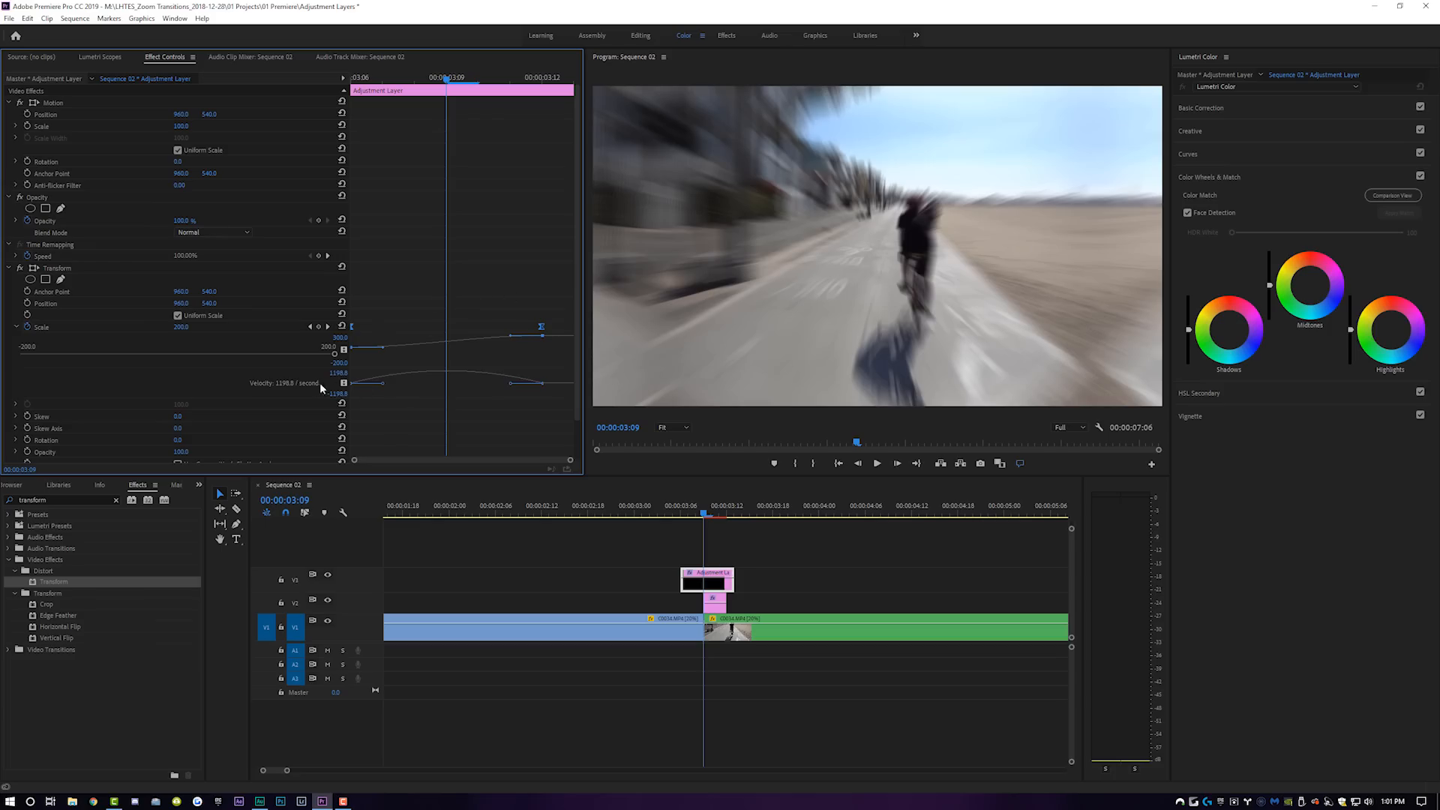
pyautogui.moveTo(336, 390)
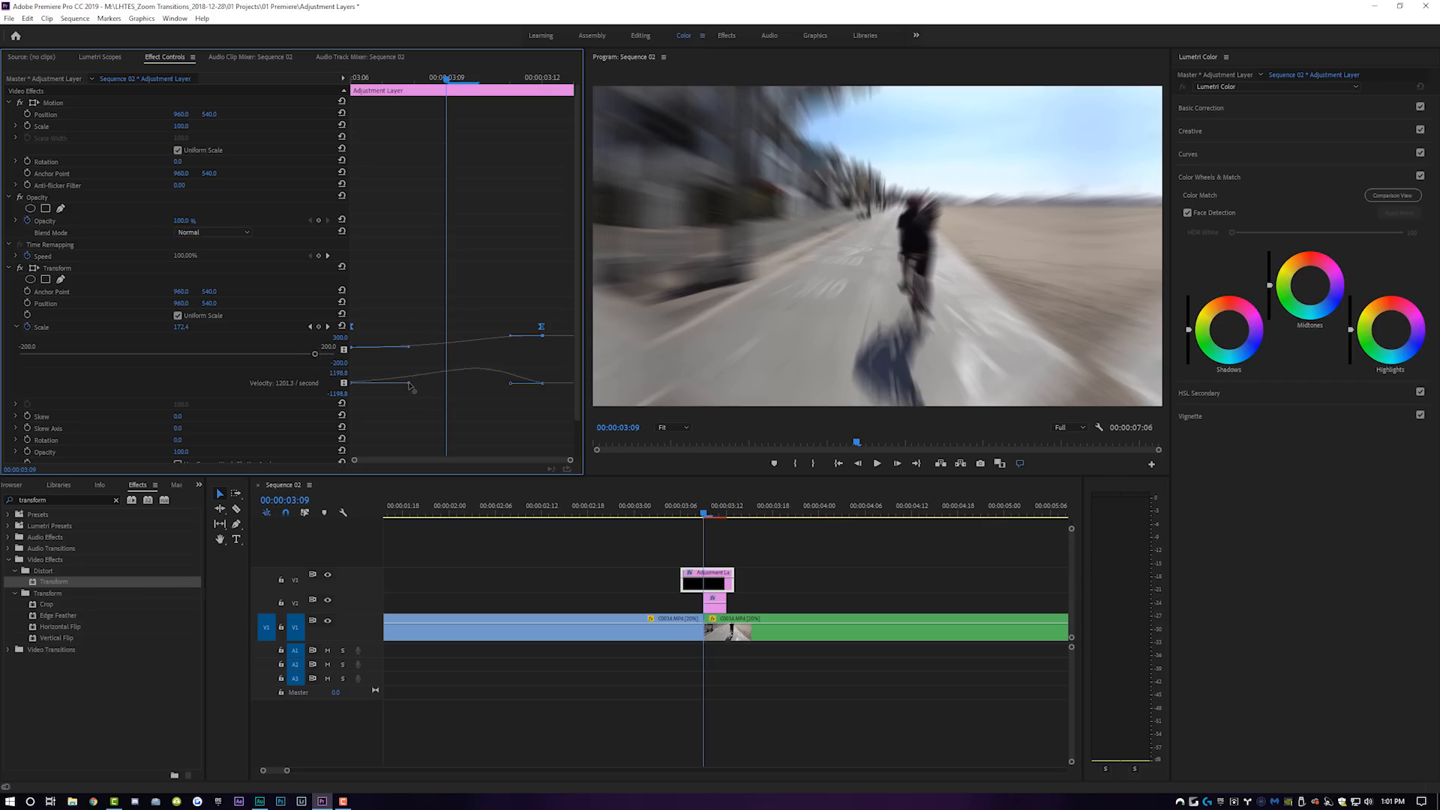
# - Steepen the Scale velocity curve around the peak, then preview the zoom transition
pyautogui.moveTo(413, 385); pyautogui.dragTo(491, 385)
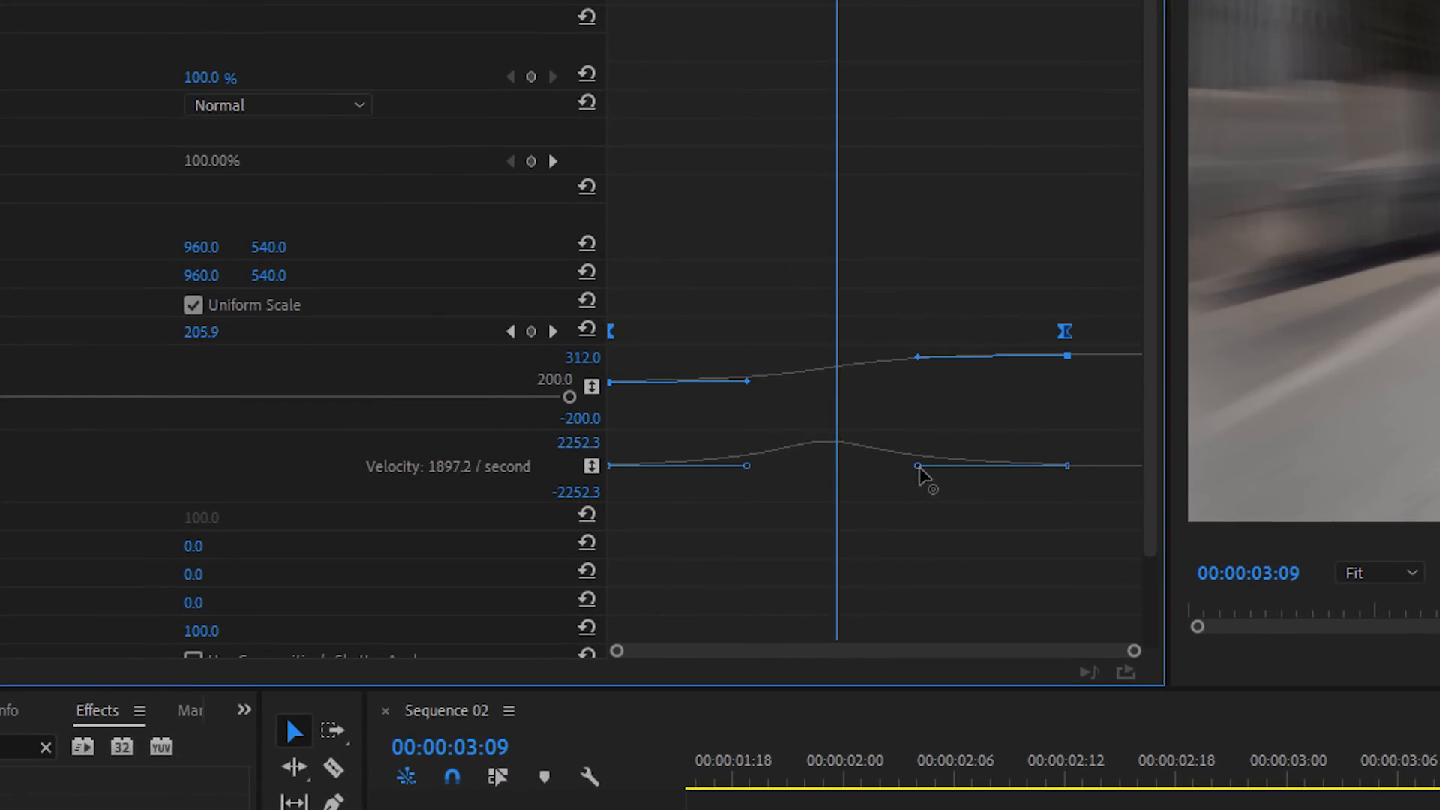
pyautogui.moveTo(921, 466); pyautogui.dragTo(918, 467)
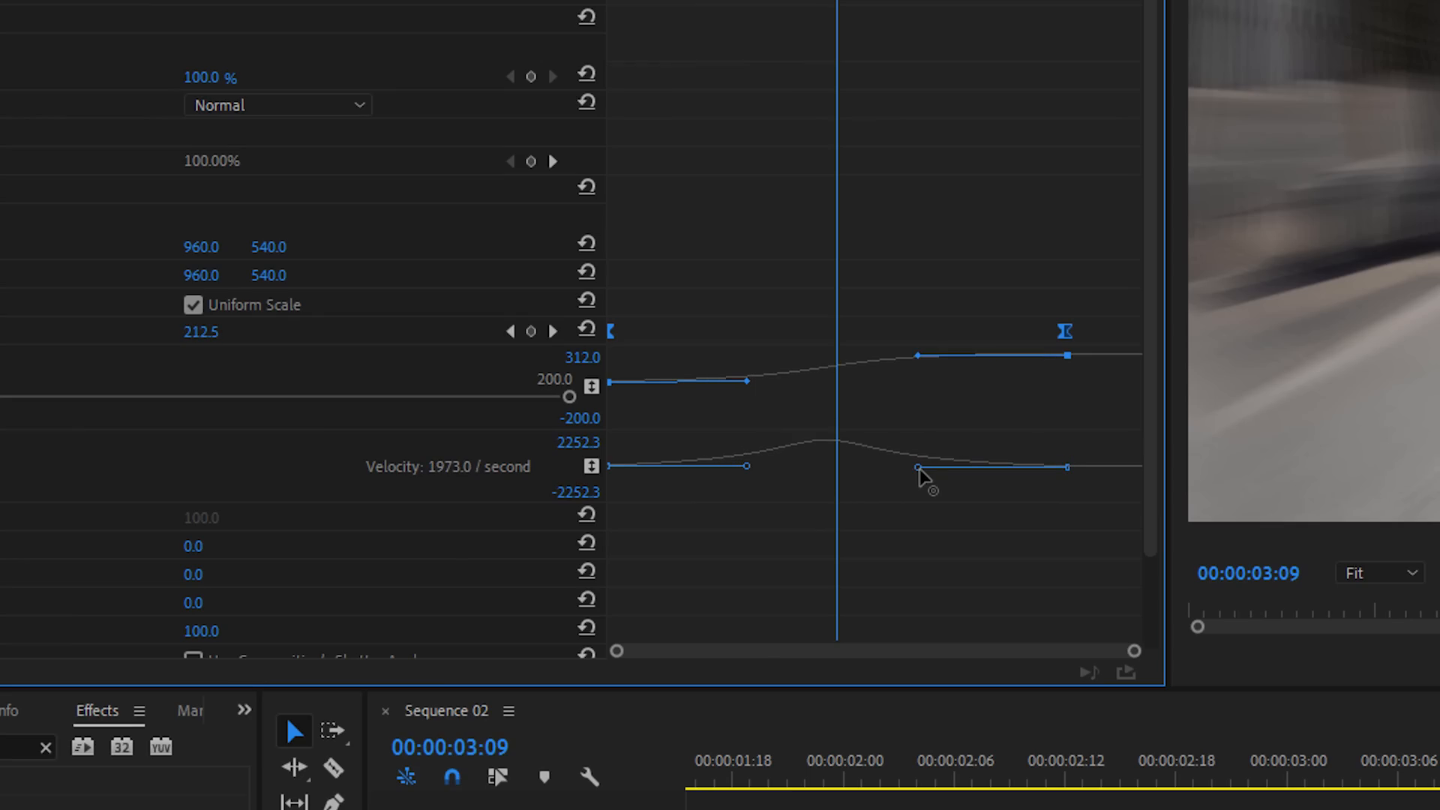
pyautogui.moveTo(923, 471); pyautogui.dragTo(762, 467)
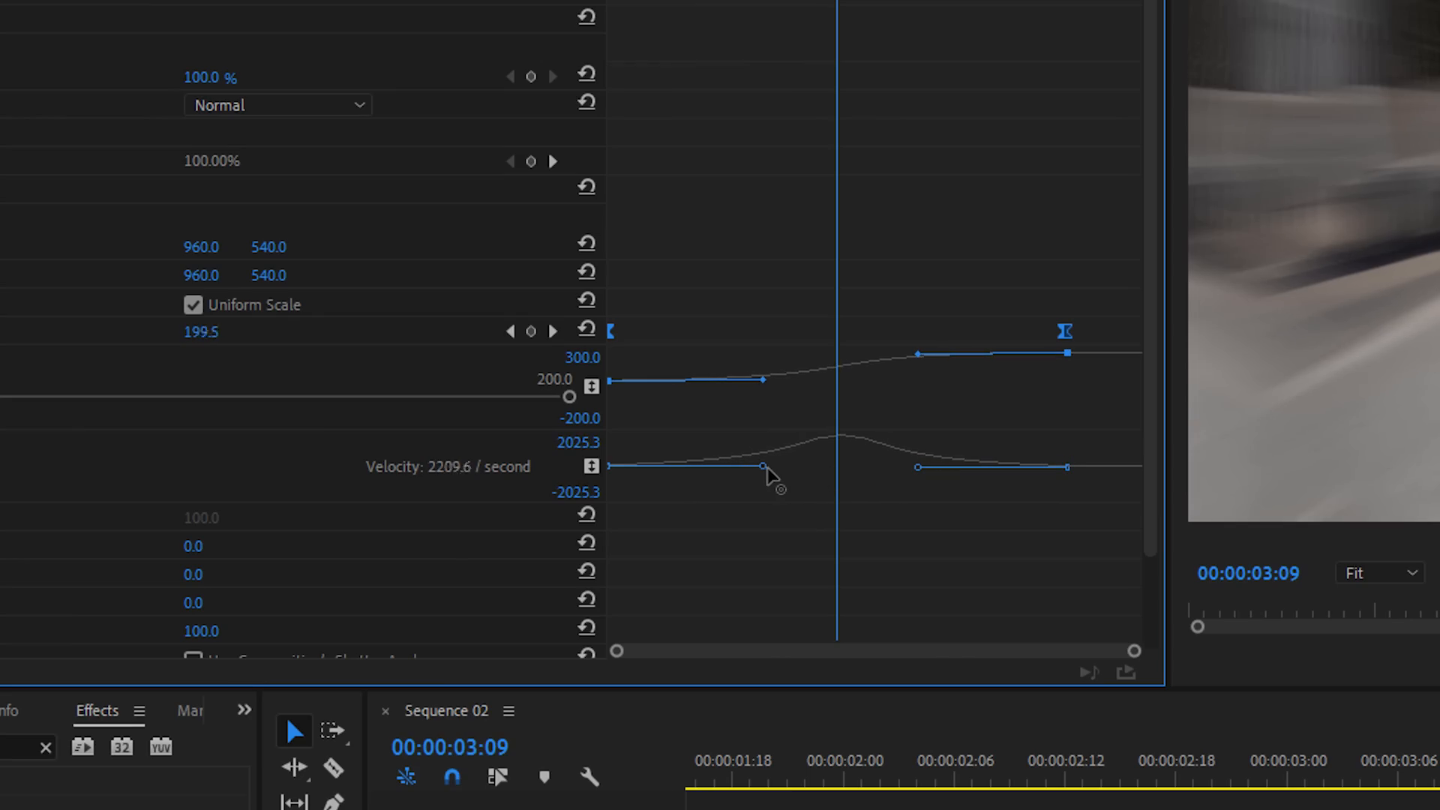
pyautogui.moveTo(767, 468); pyautogui.dragTo(767, 474)
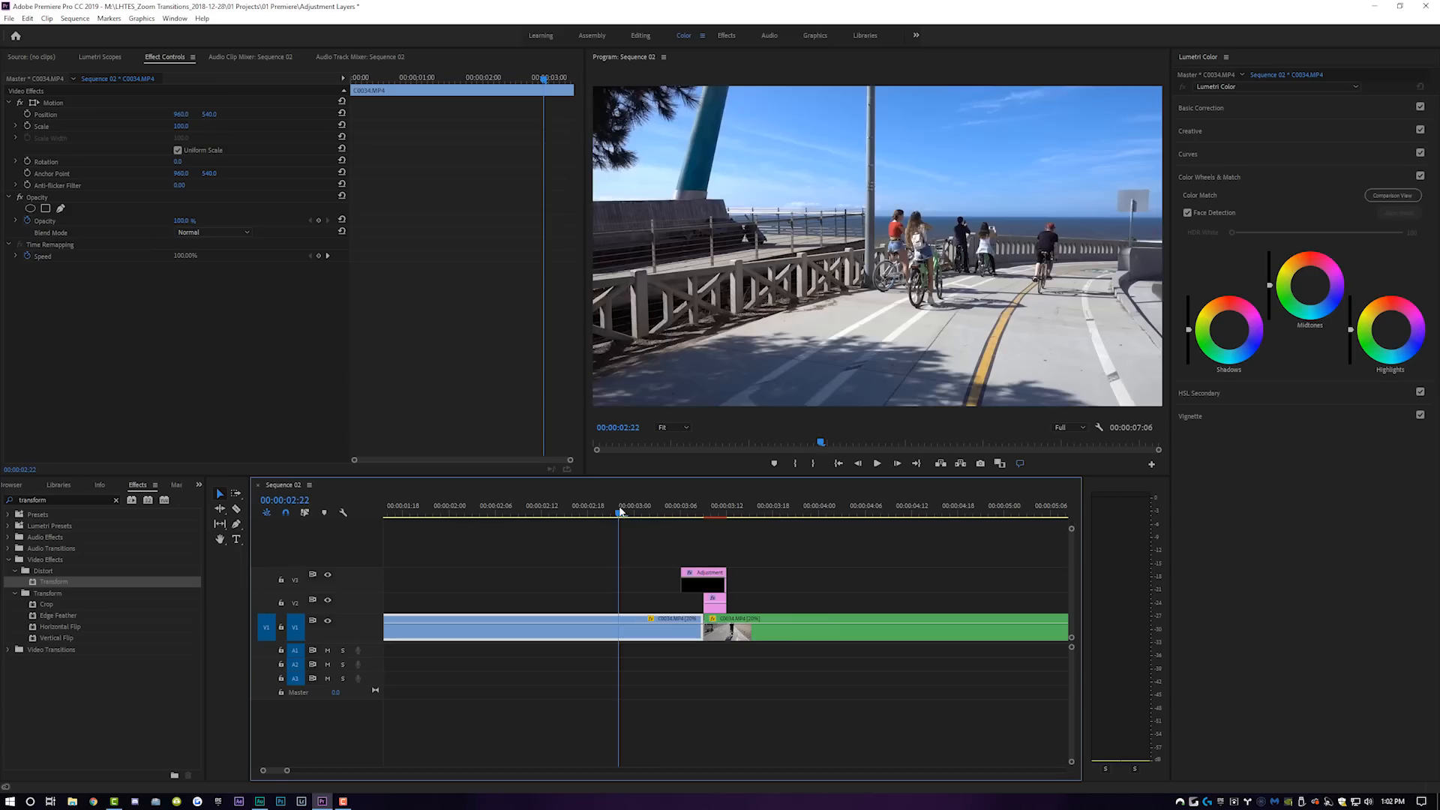
pyautogui.click(875, 463)
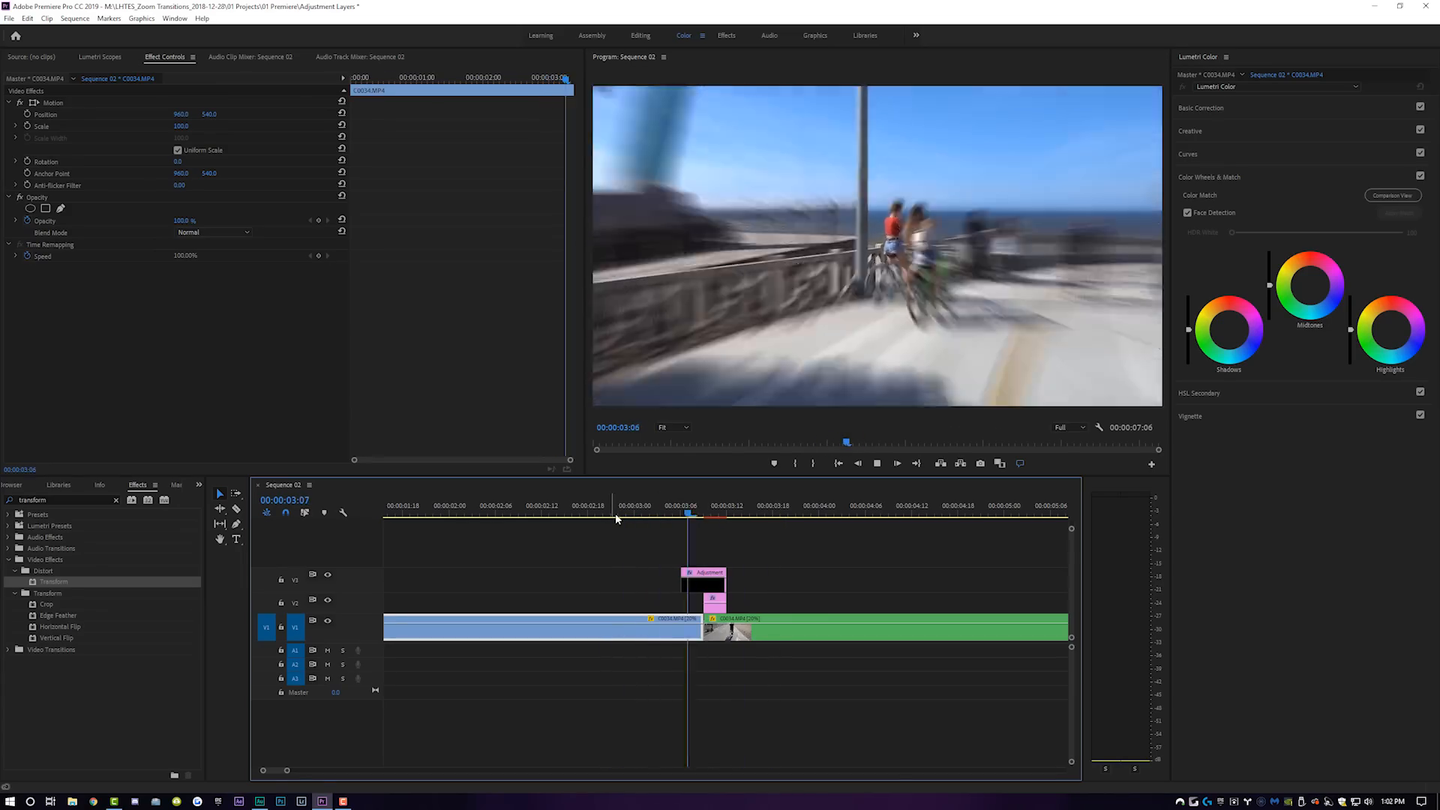